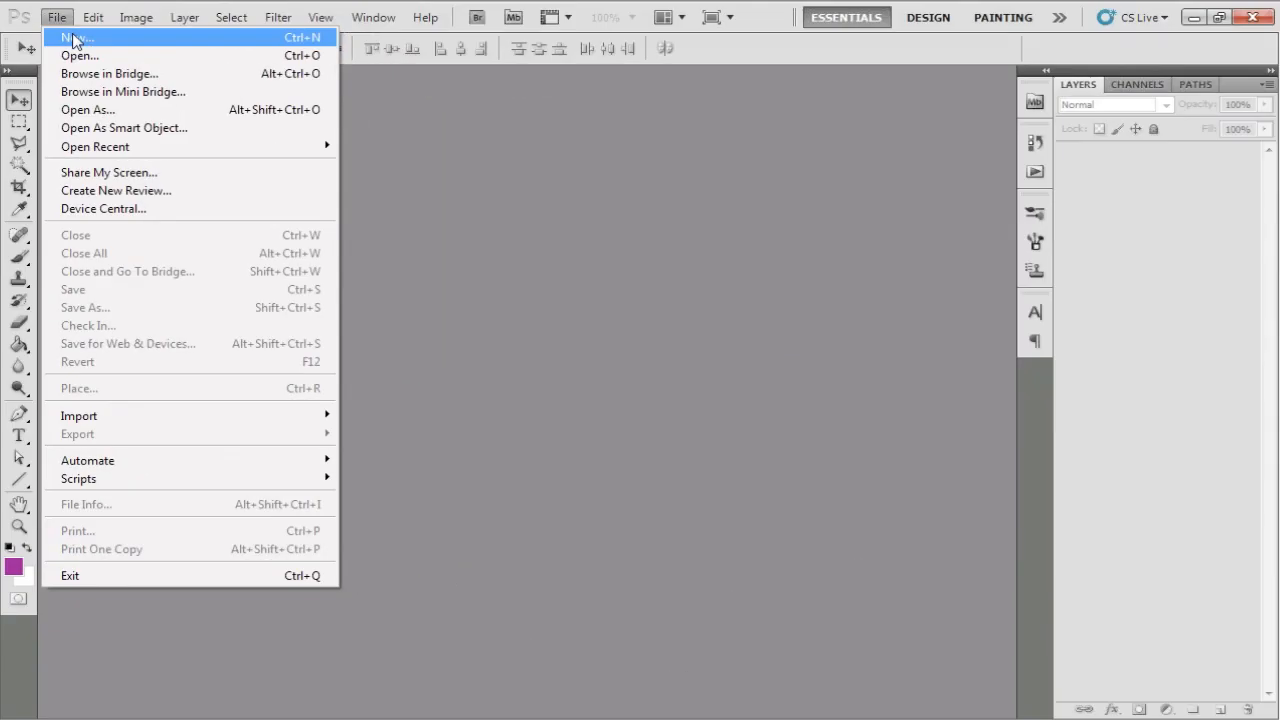
- Create a new document from the Film & Video preset at PAL D1/DV Widescreen size (720×576)
left_click(76, 36)
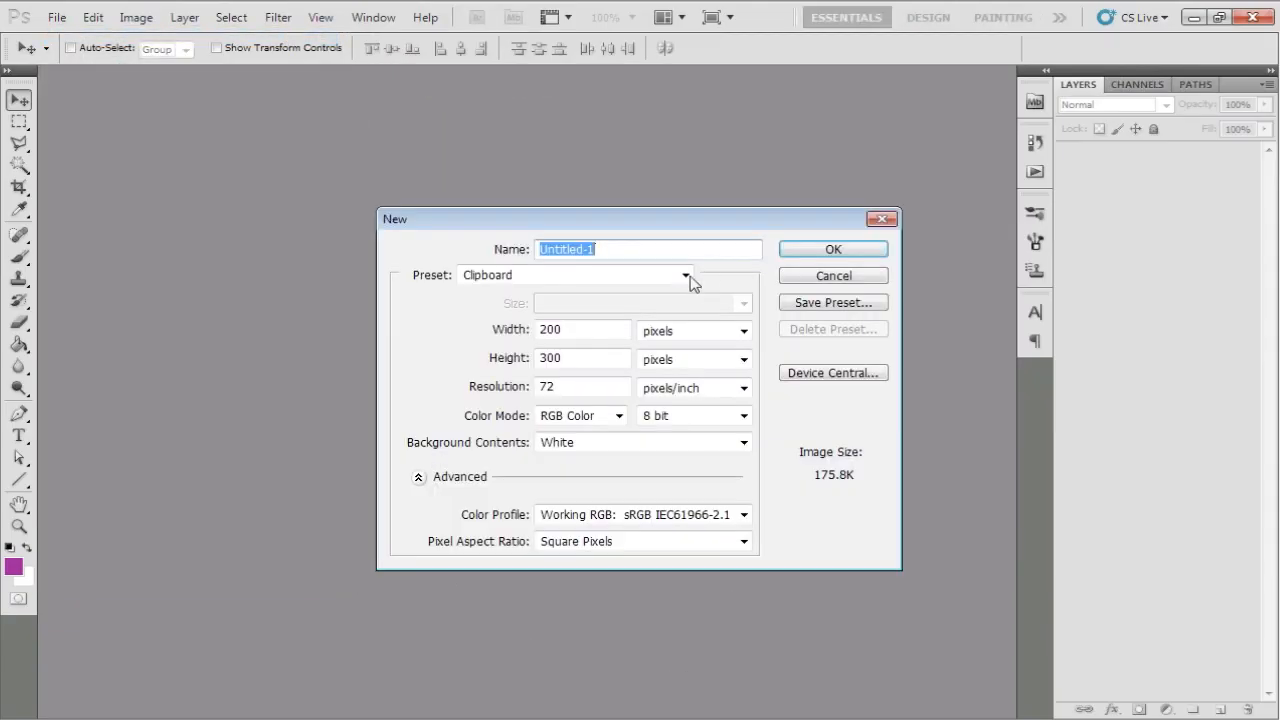
left_click(684, 276)
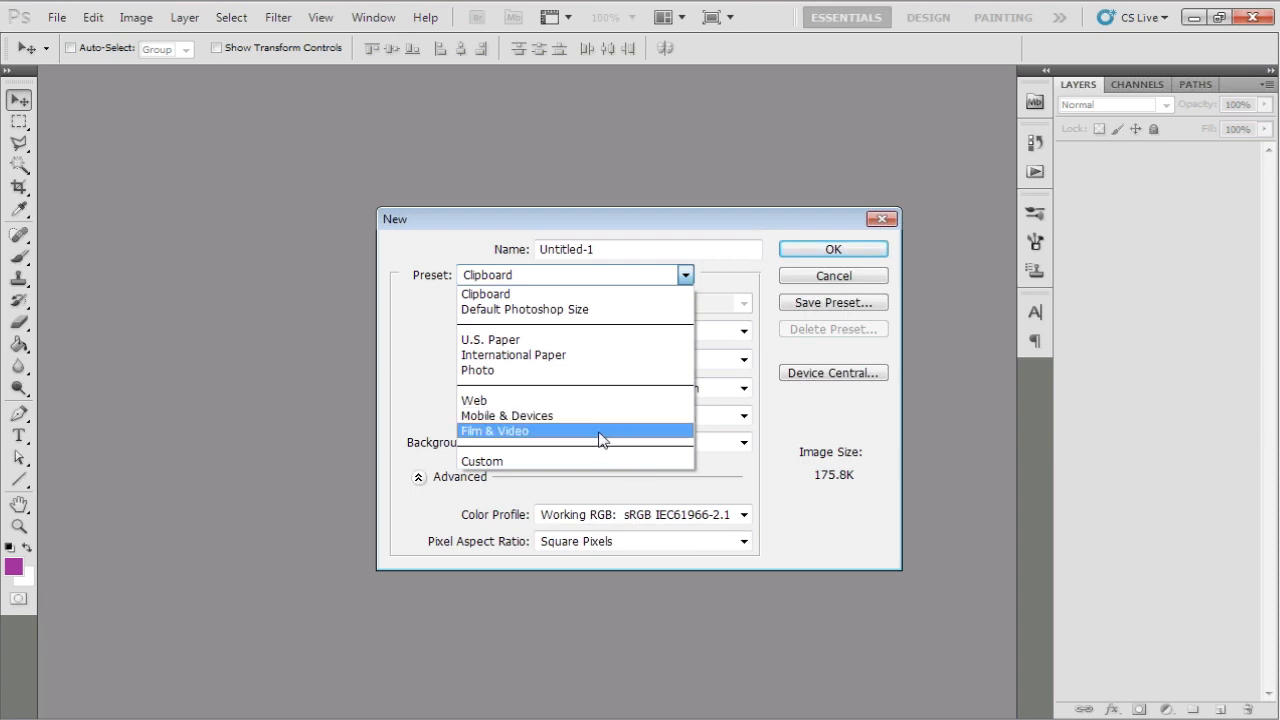
mouse_move(496, 442)
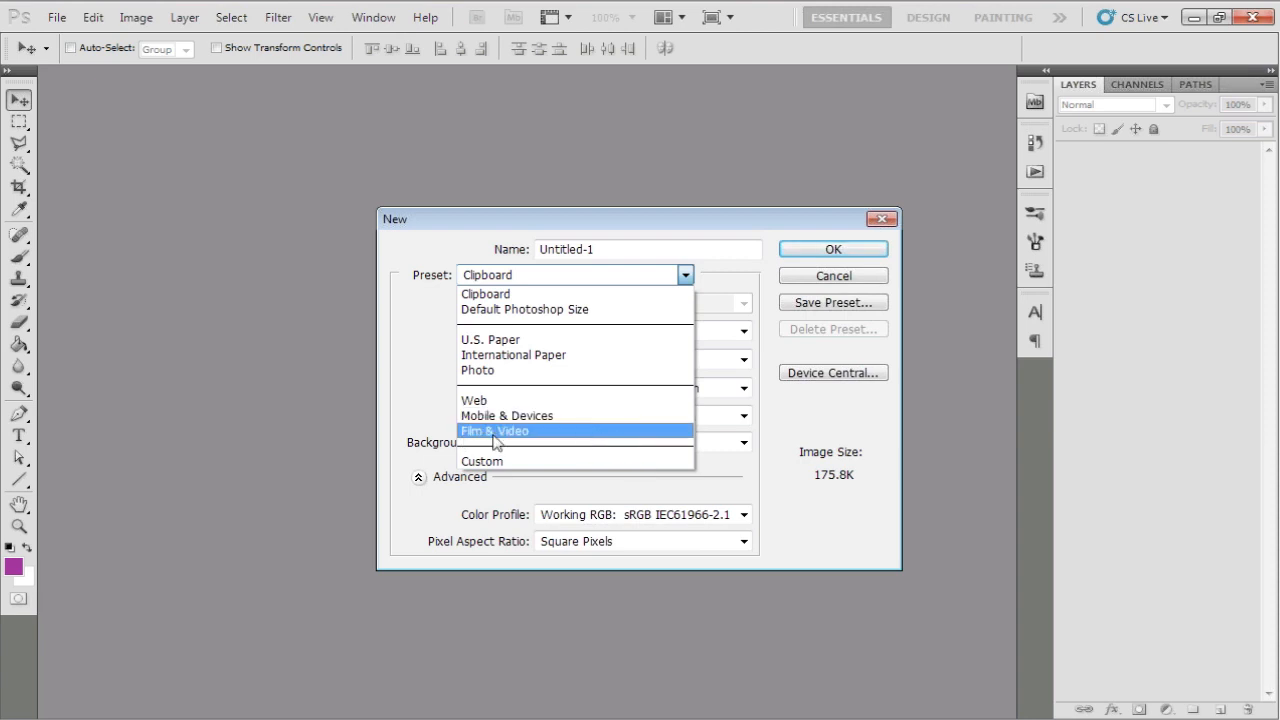
left_click(494, 432)
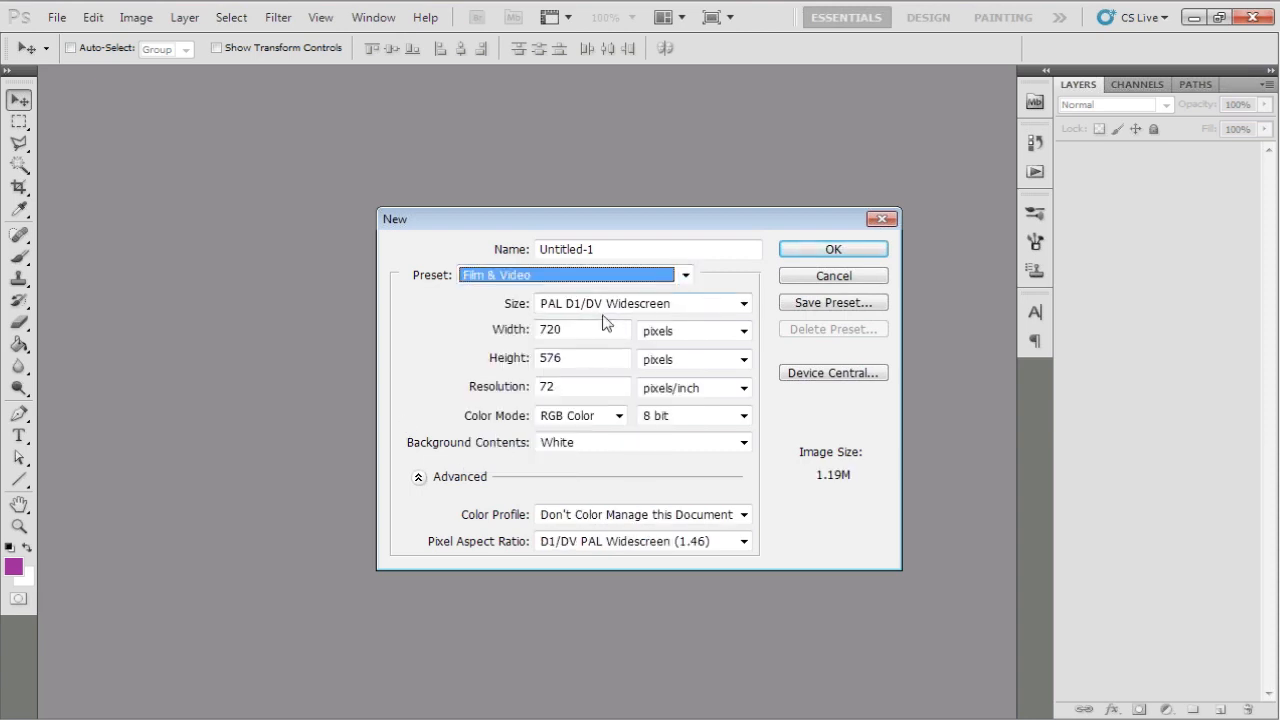
left_click(742, 304)
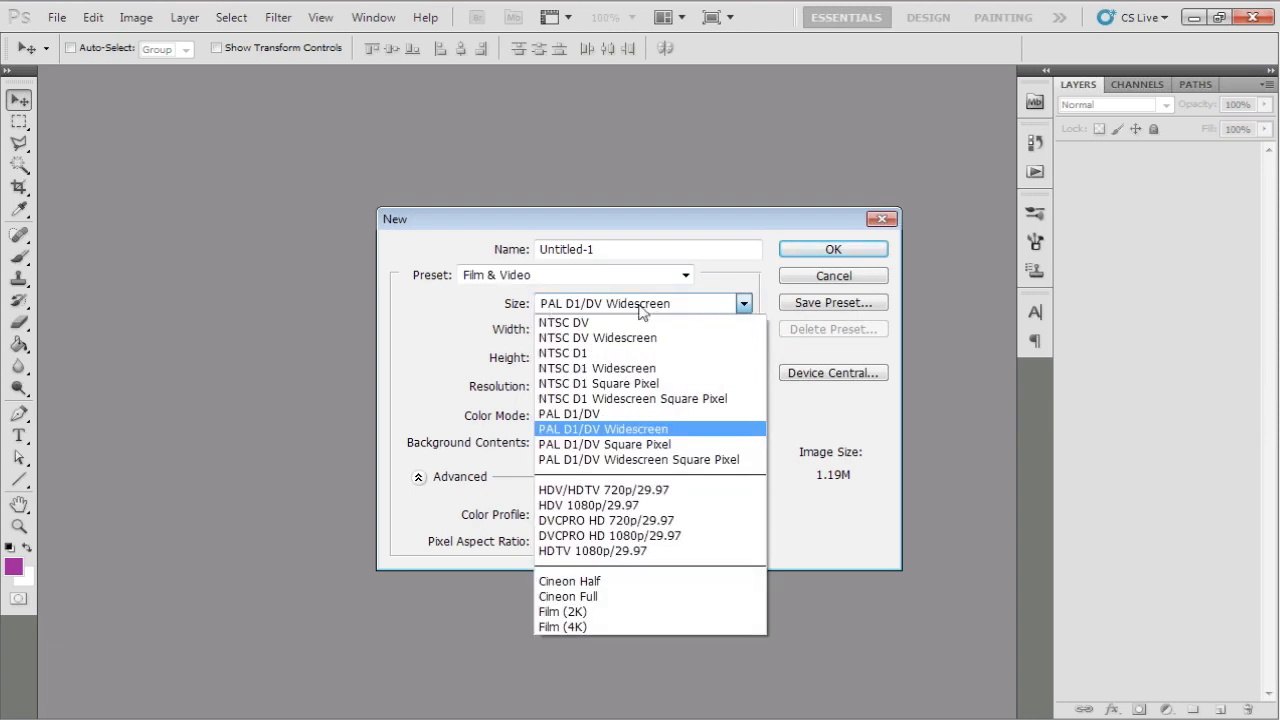
left_click(604, 428)
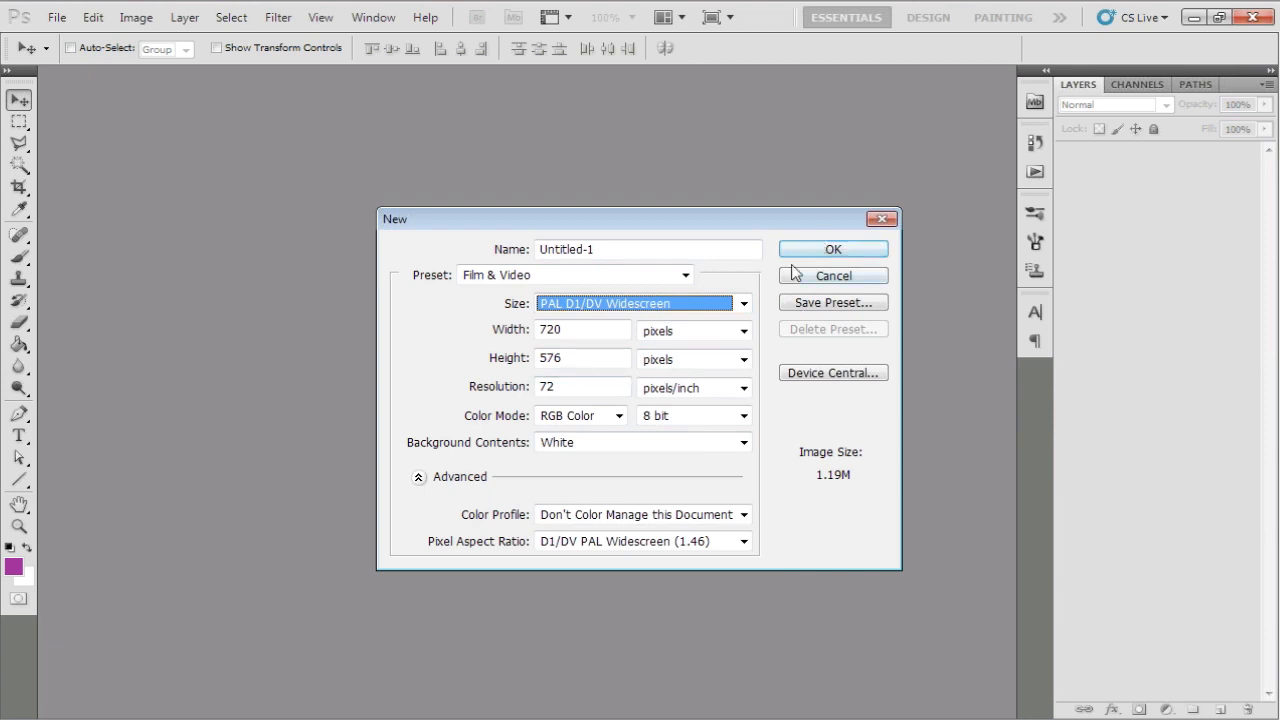
left_click(832, 248)
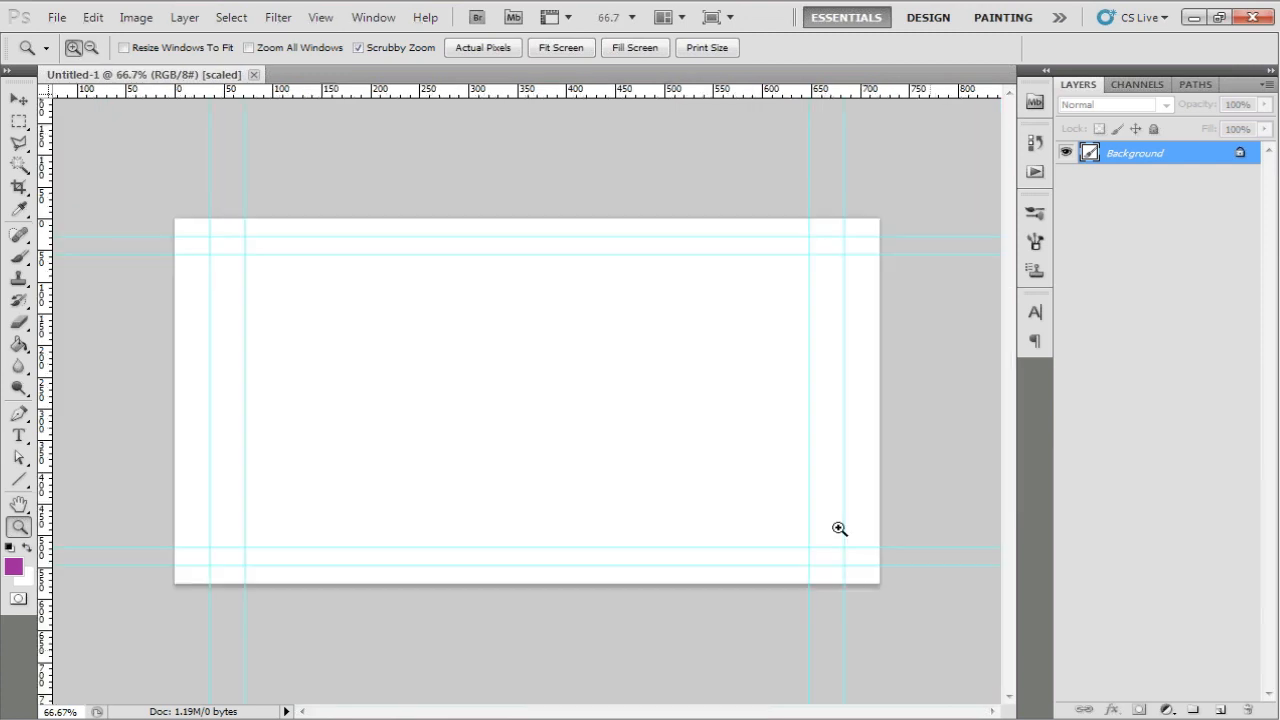
mouse_move(834, 668)
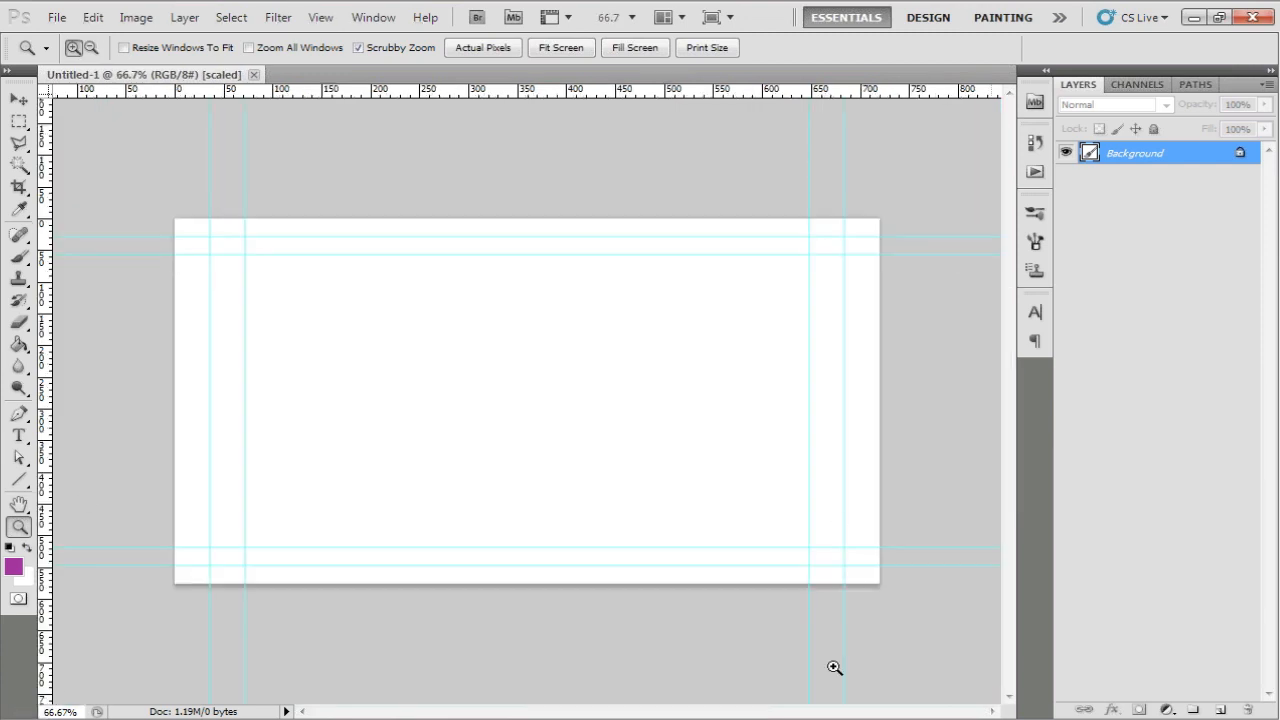
mouse_move(76, 260)
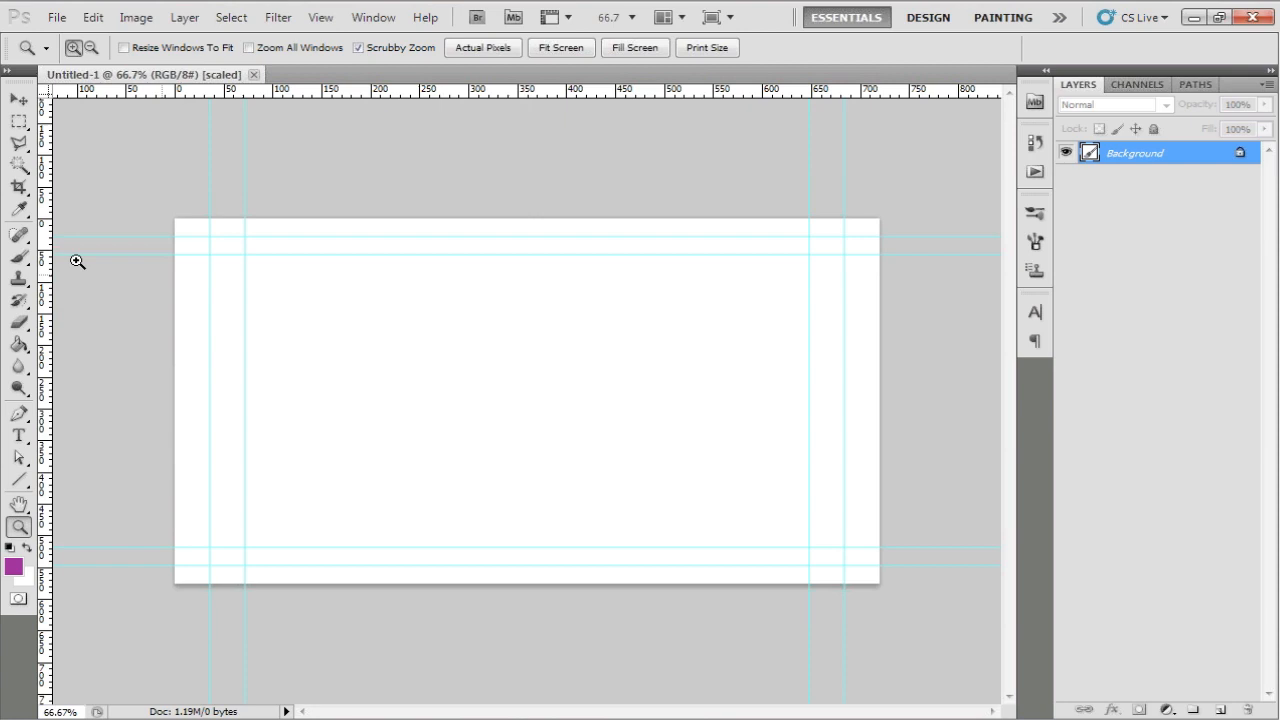
mouse_move(966, 464)
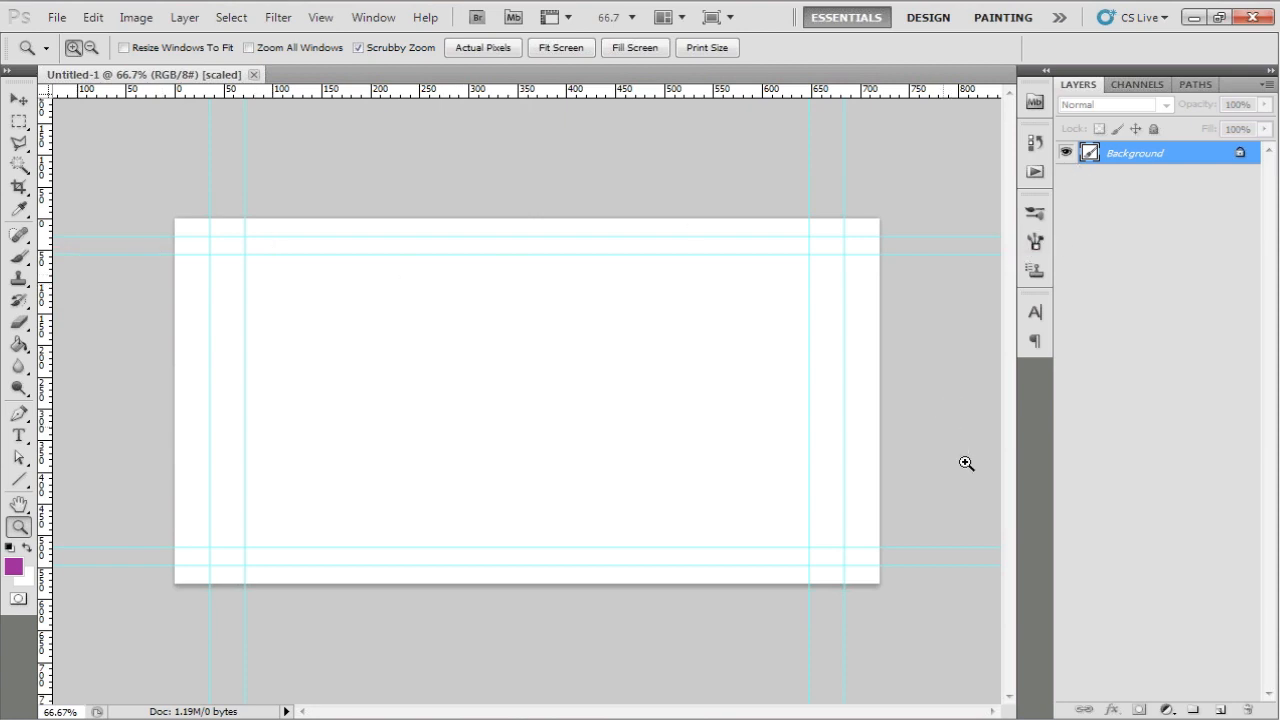
mouse_move(828, 440)
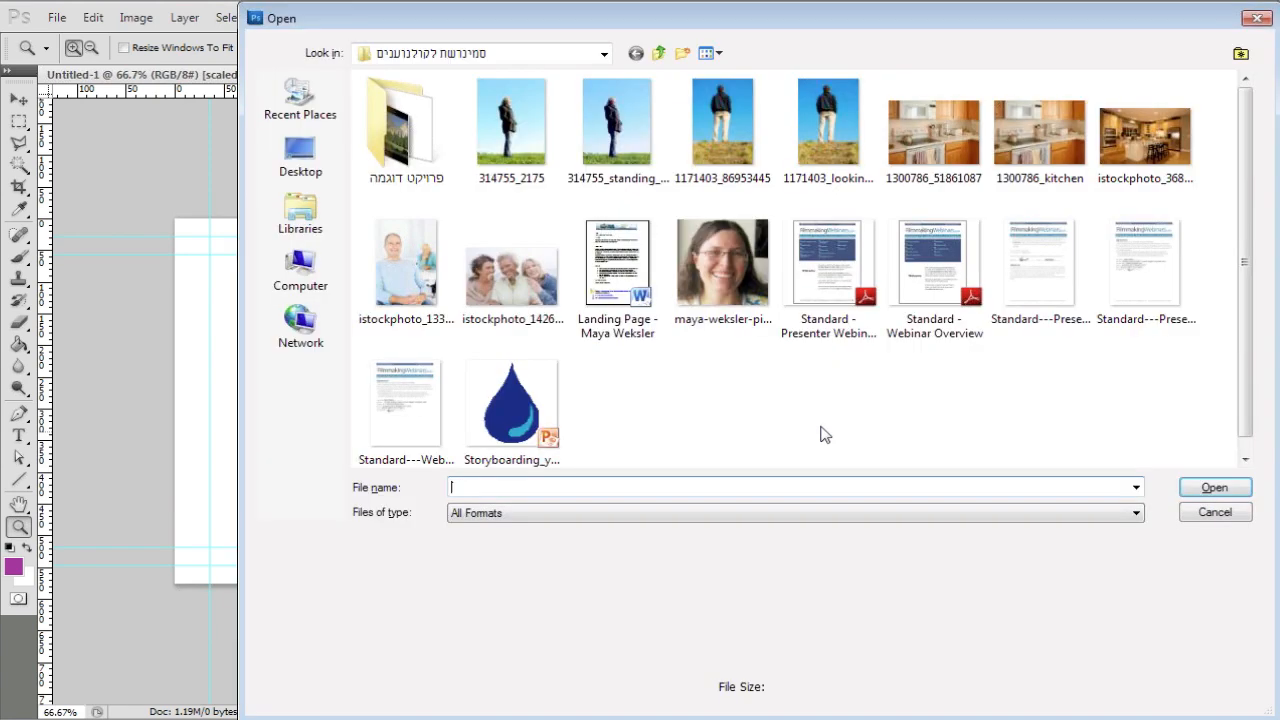
- Open the standing-man, woman-in-field and kitchen photos together as separate tabs
left_click(722, 130)
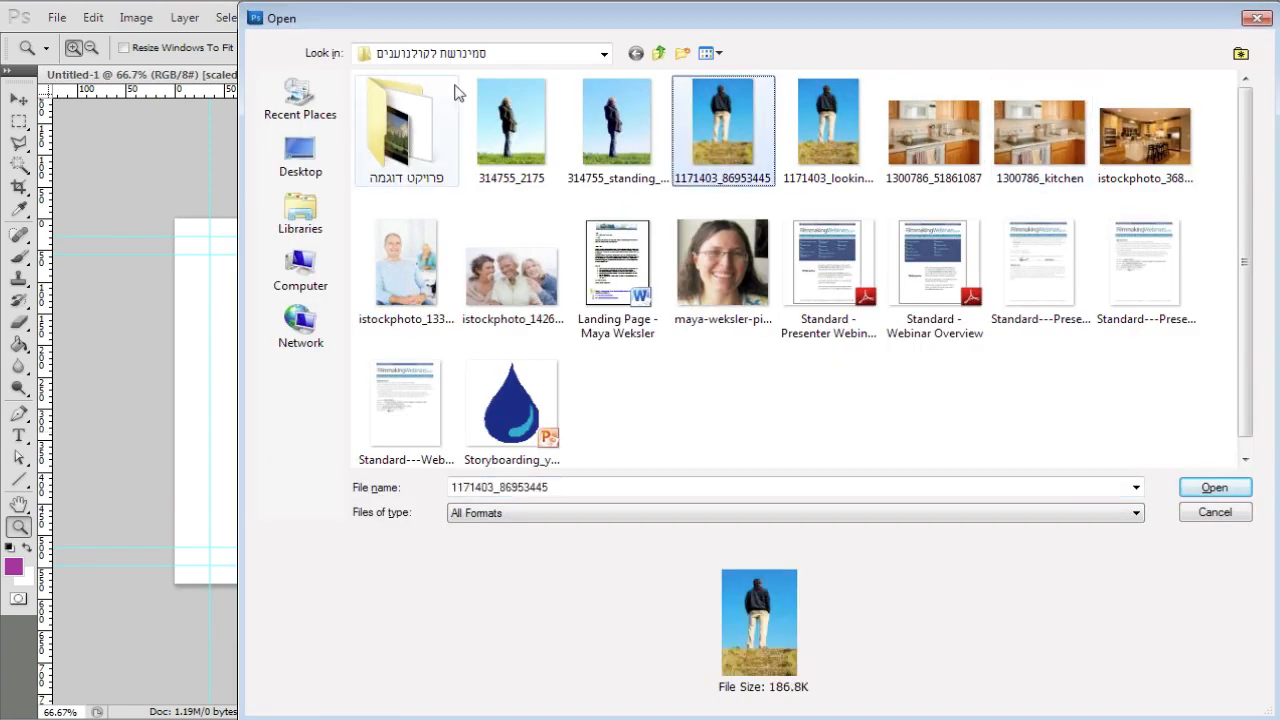
left_click(512, 132)
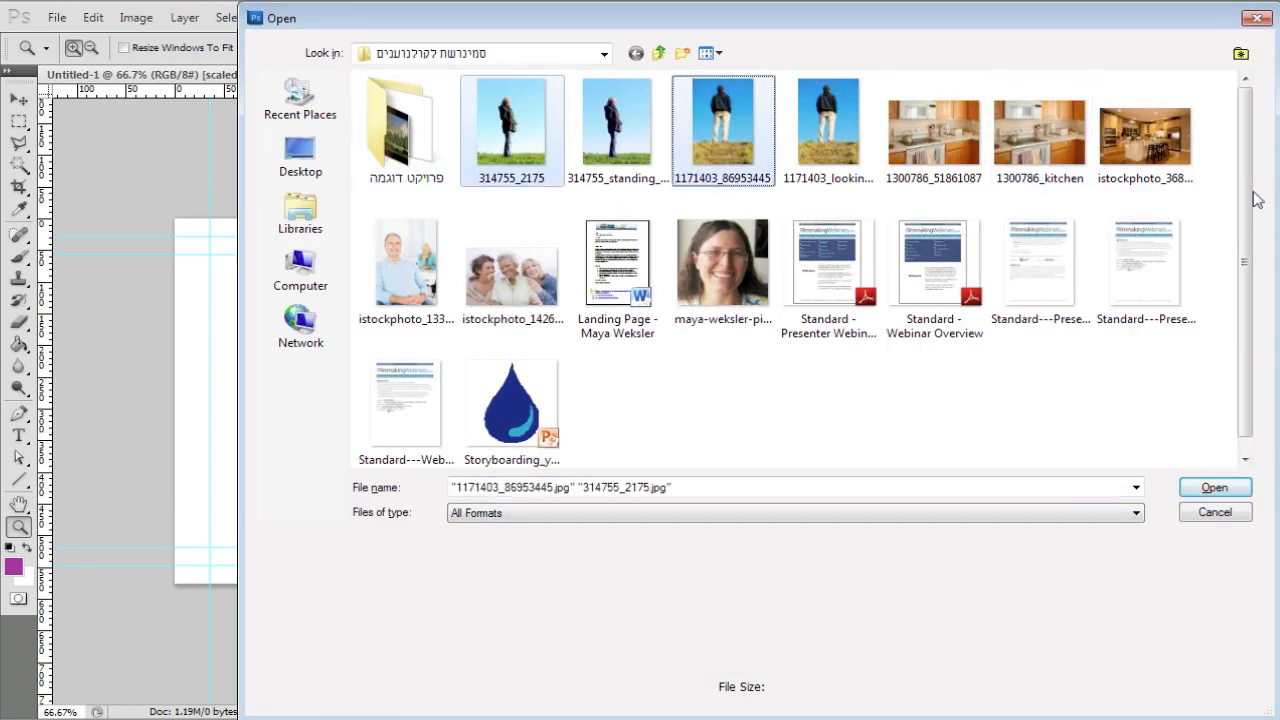
mouse_move(1058, 164)
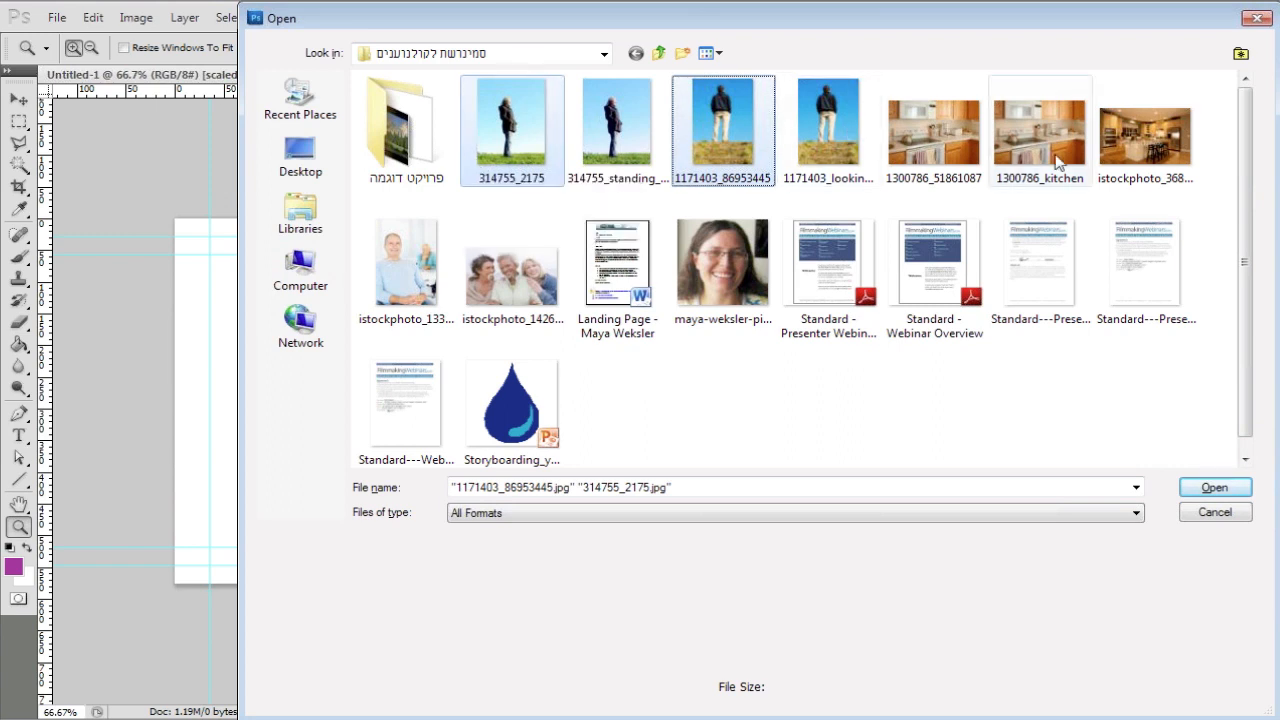
mouse_move(1030, 148)
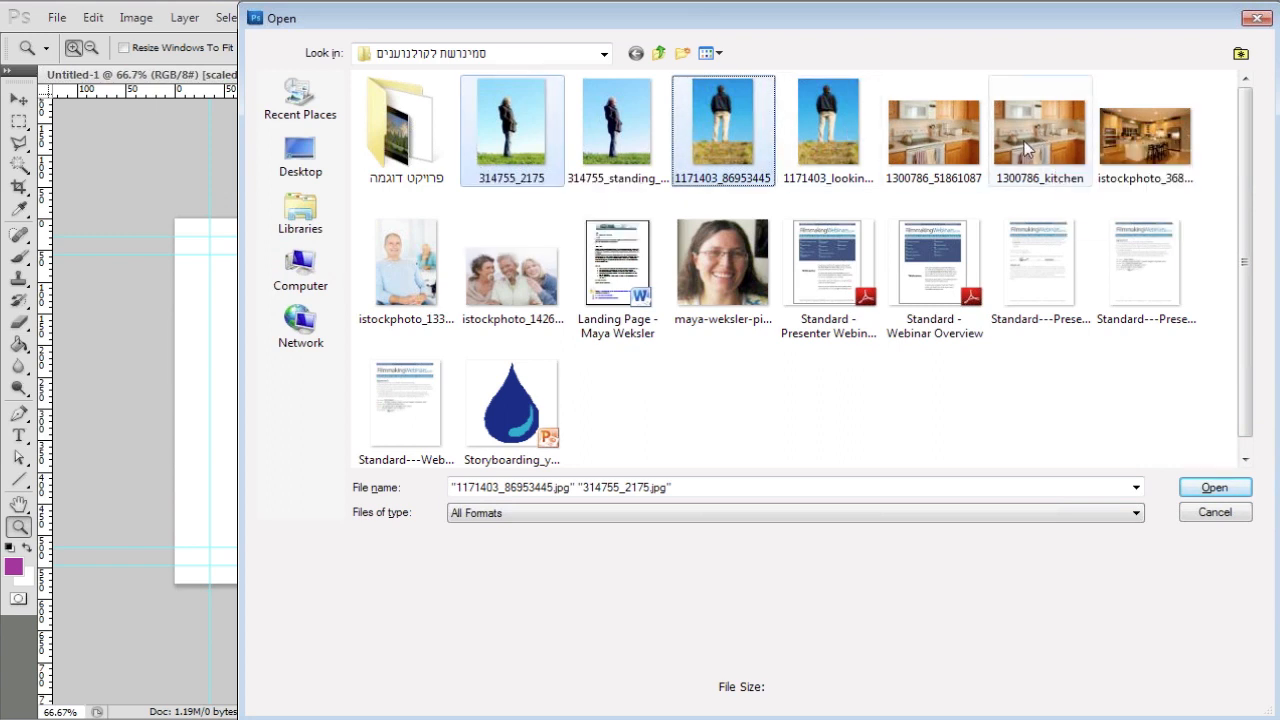
left_click(1040, 124)
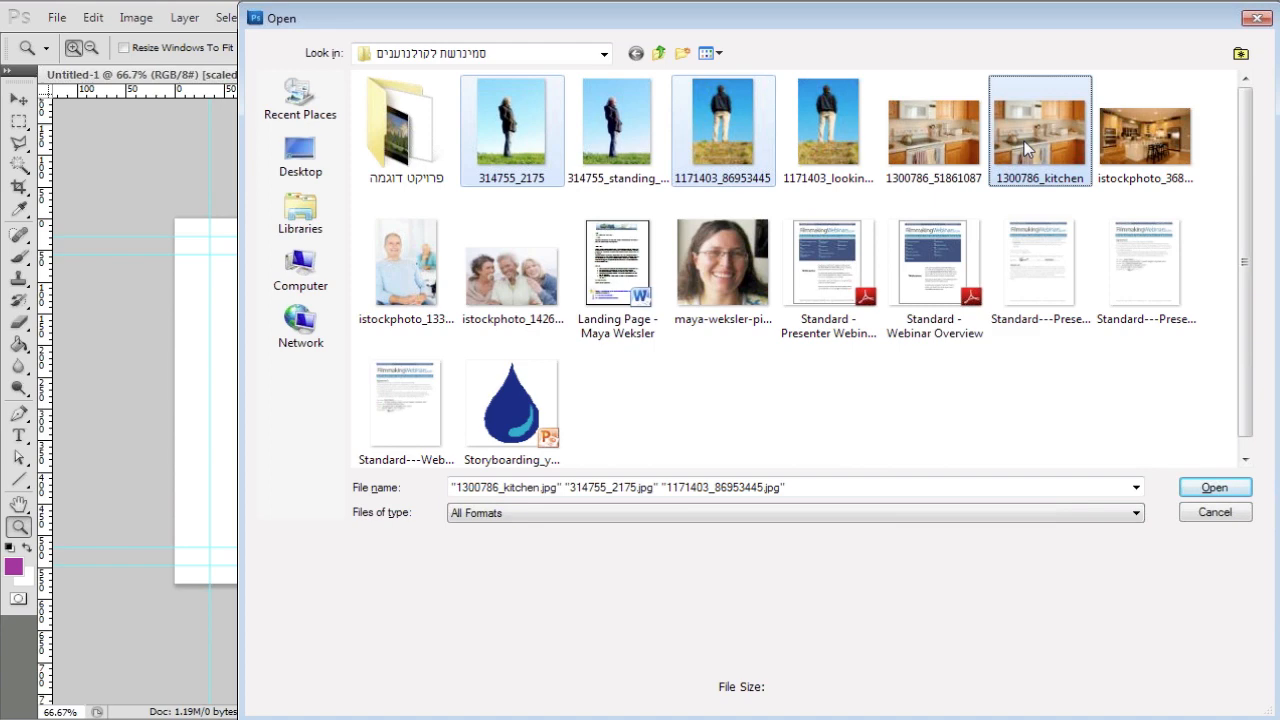
left_click(1214, 488)
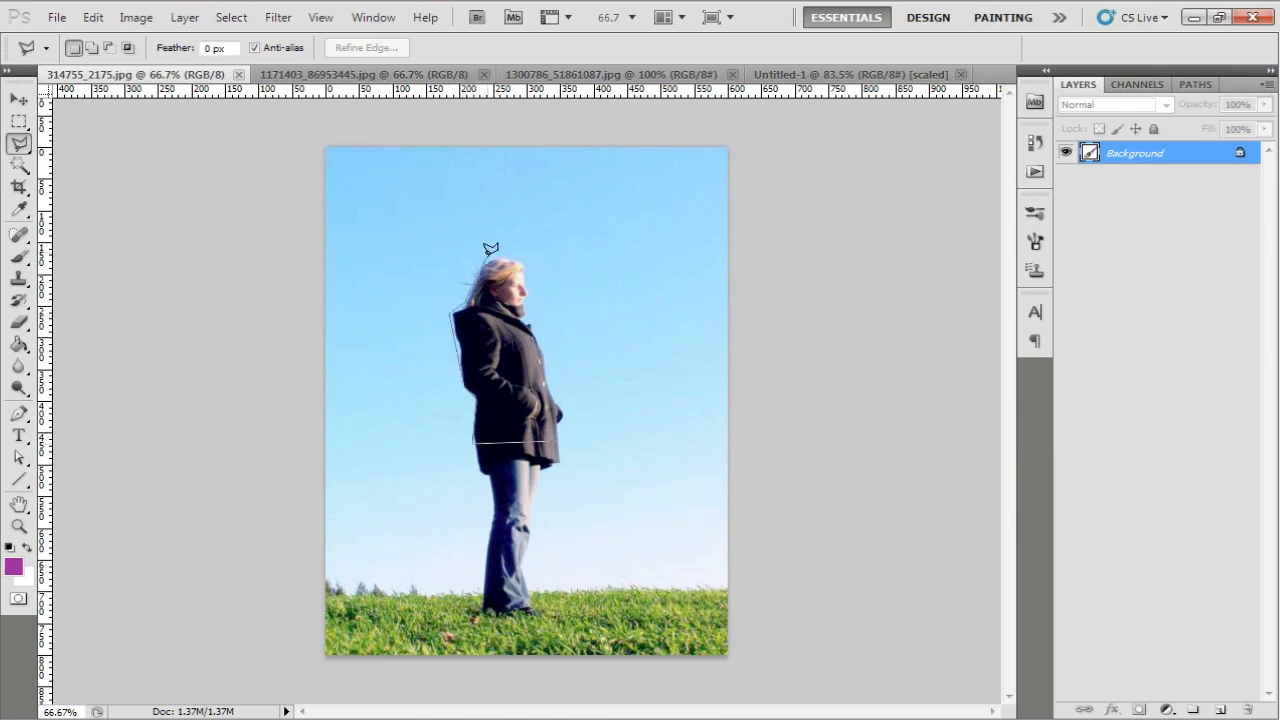
mouse_move(528, 254)
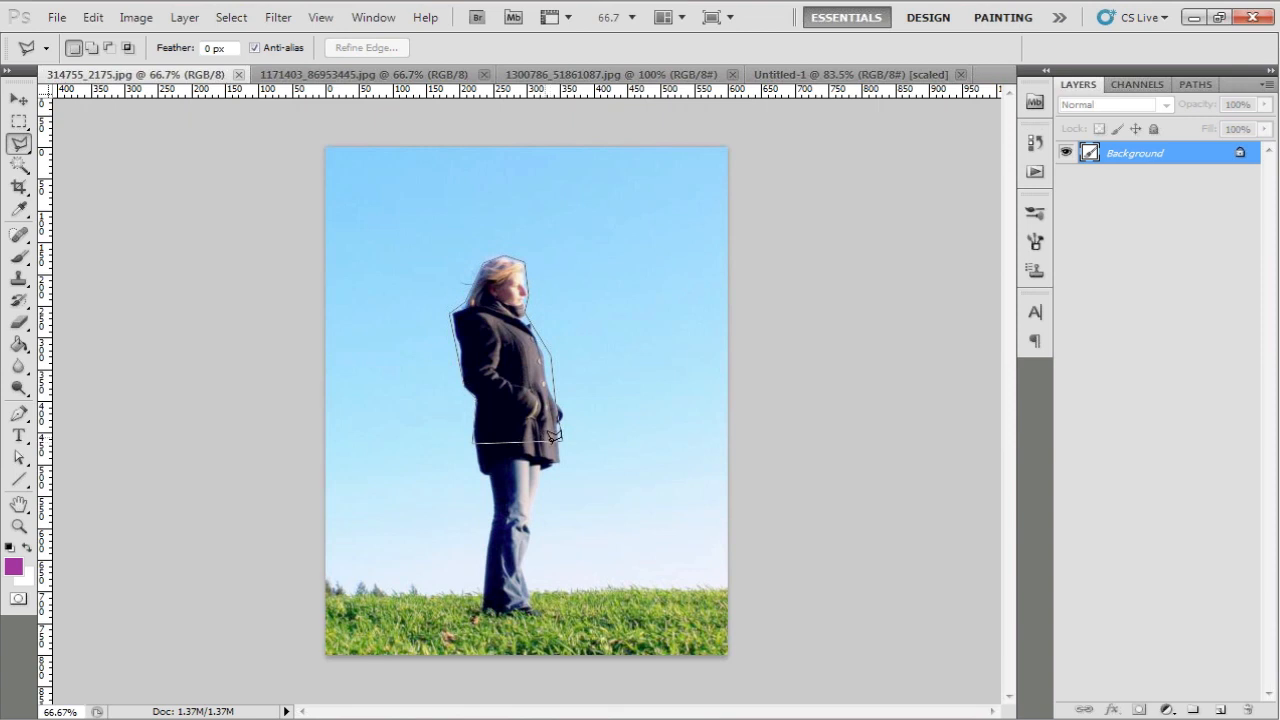
mouse_move(560, 432)
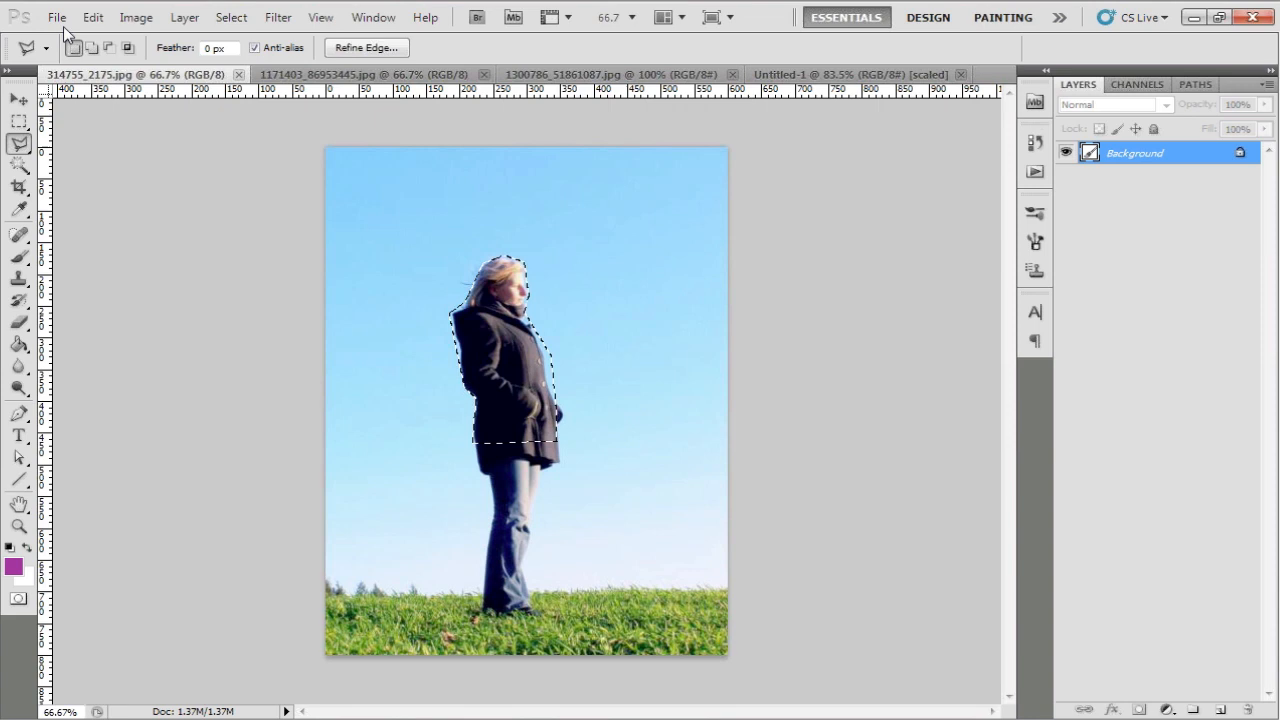
- Copy the lasso-outlined head and torso of the woman via Edit > Copy
left_click(92, 16)
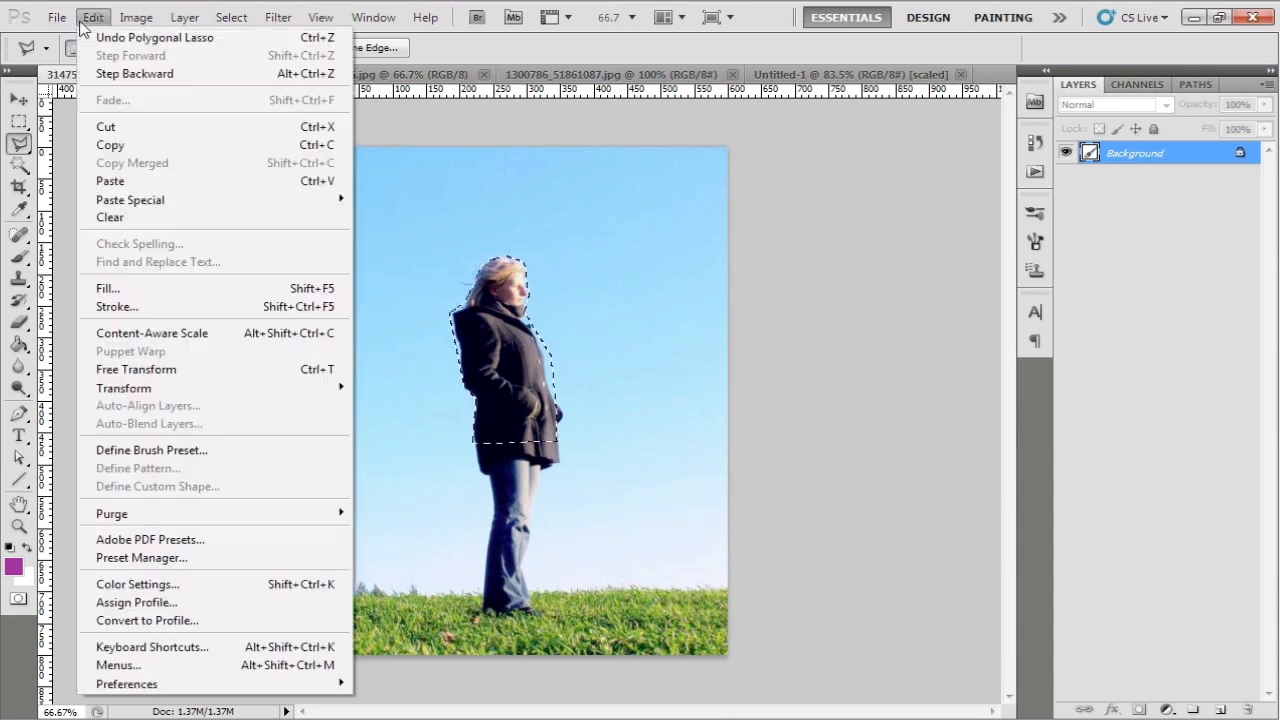
left_click(850, 74)
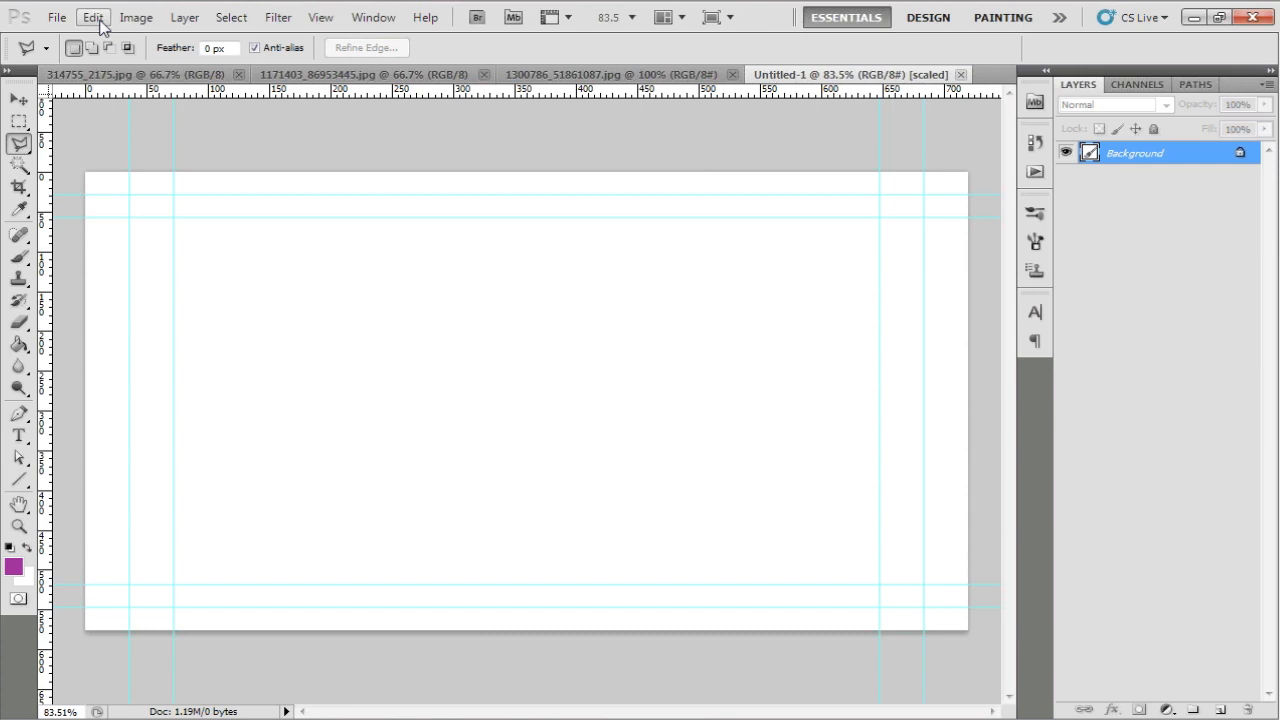
- Paste the woman cutout as Layer 1, scale her to about 140% and place her at the lower left
left_click(92, 16)
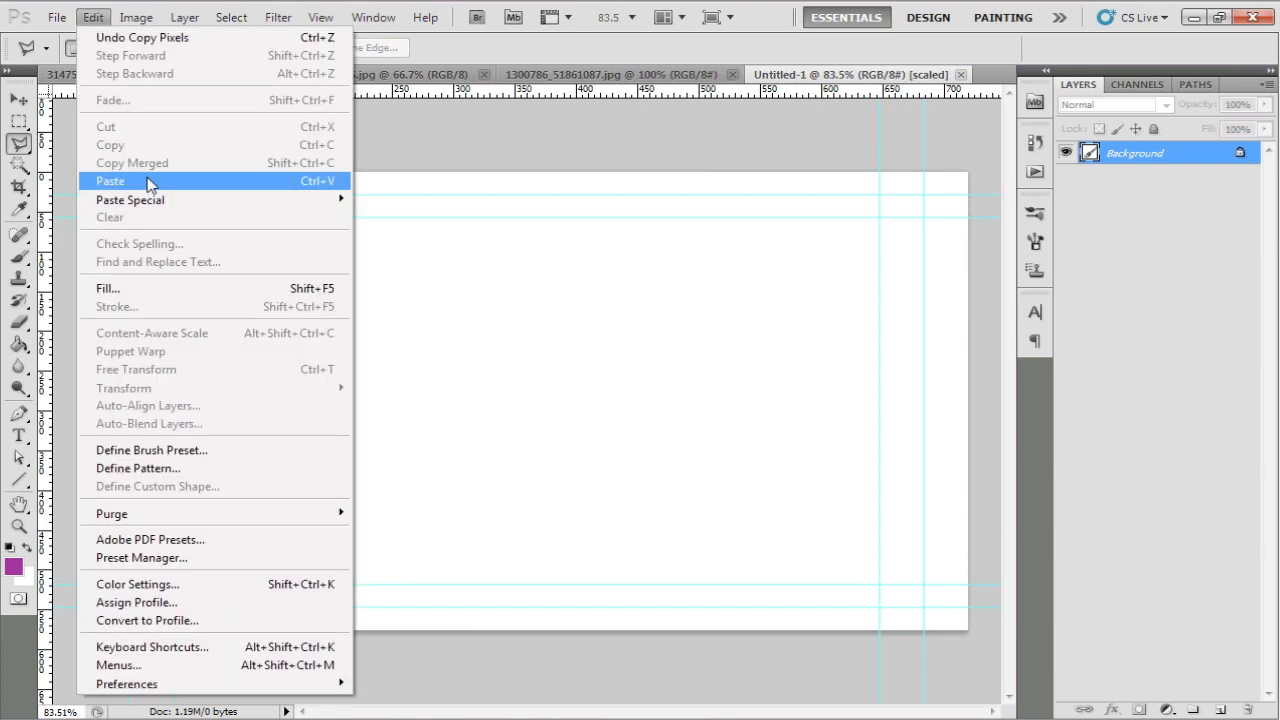
left_click(110, 180)
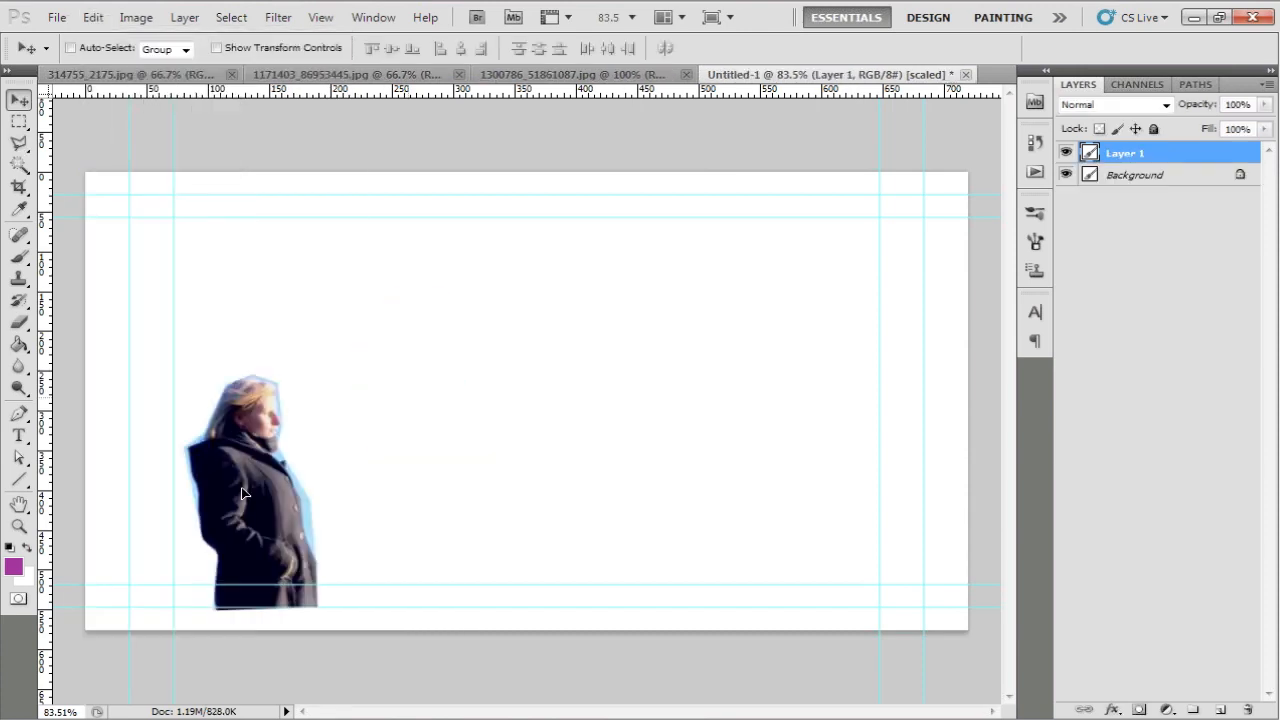
left_click_drag(250, 490, 320, 380)
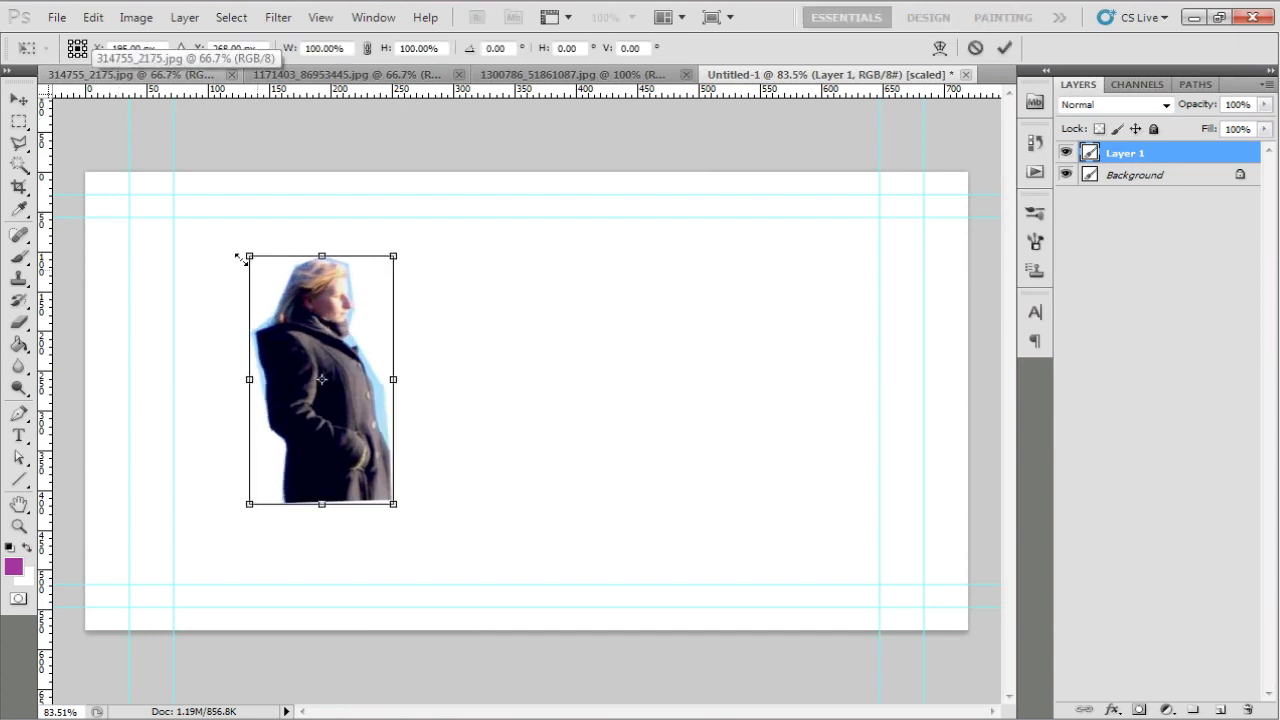
left_click_drag(392, 504, 410, 520)
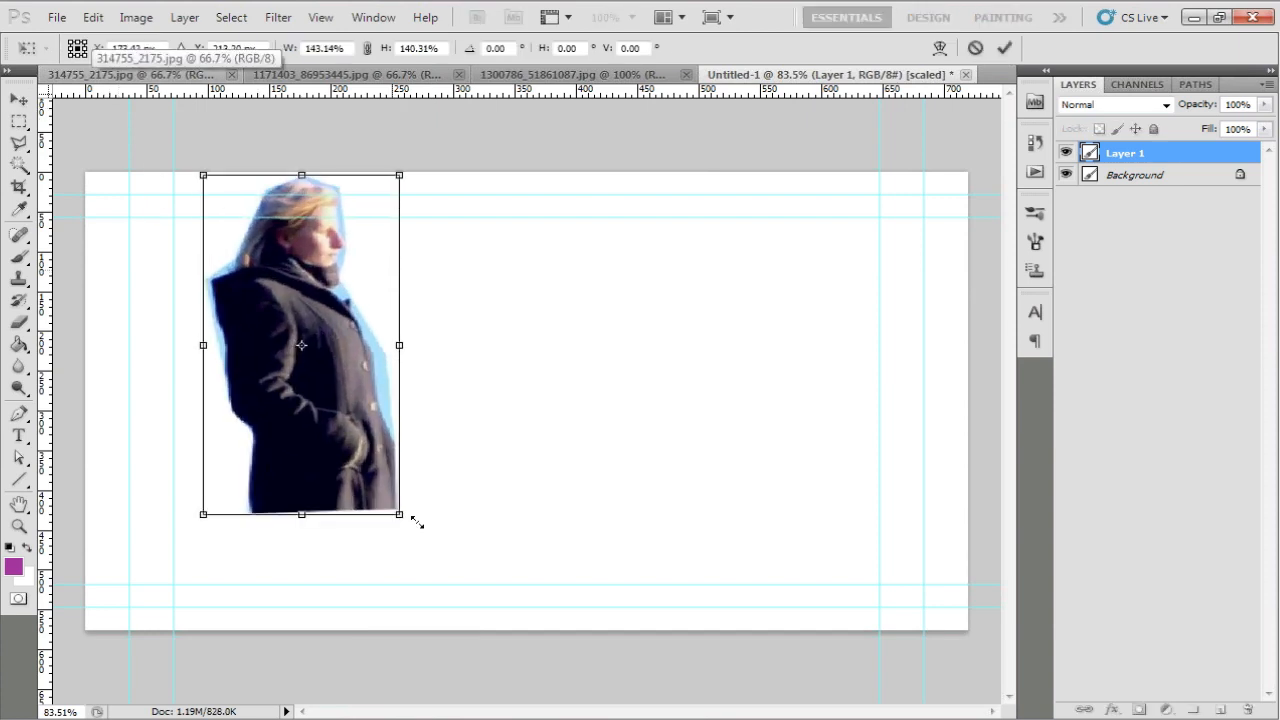
left_click_drag(400, 516, 422, 664)
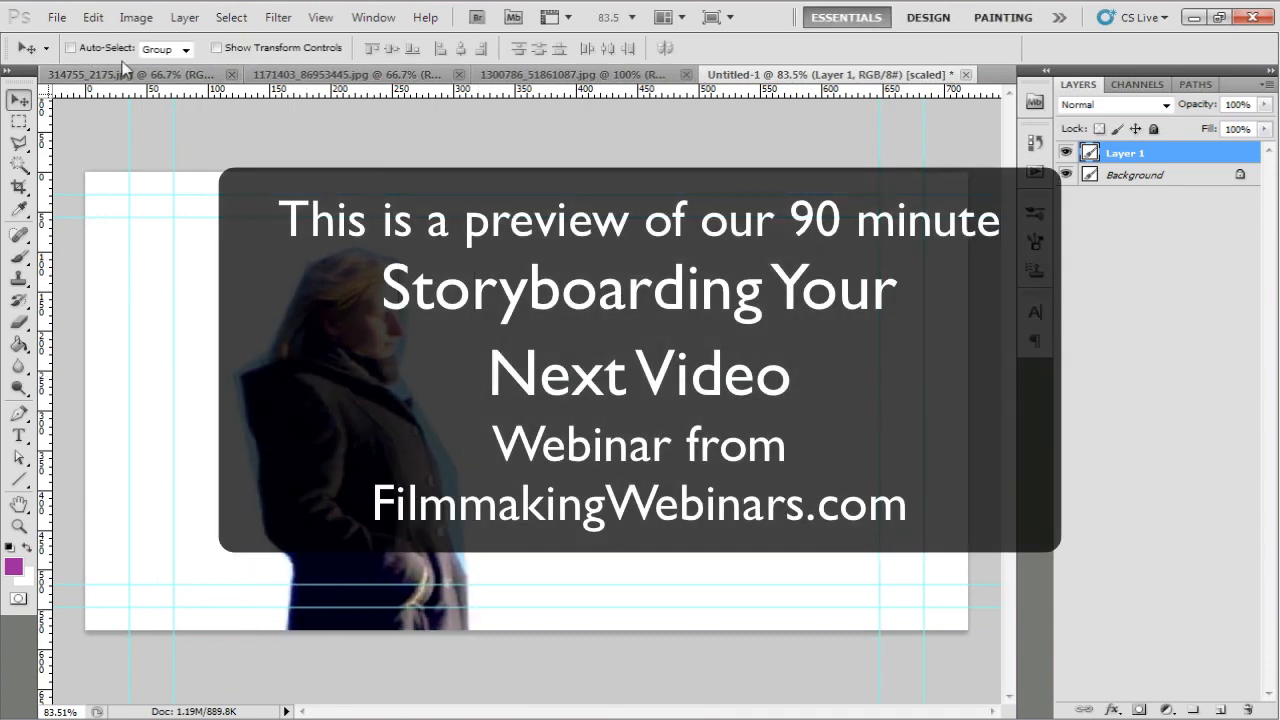
mouse_move(344, 74)
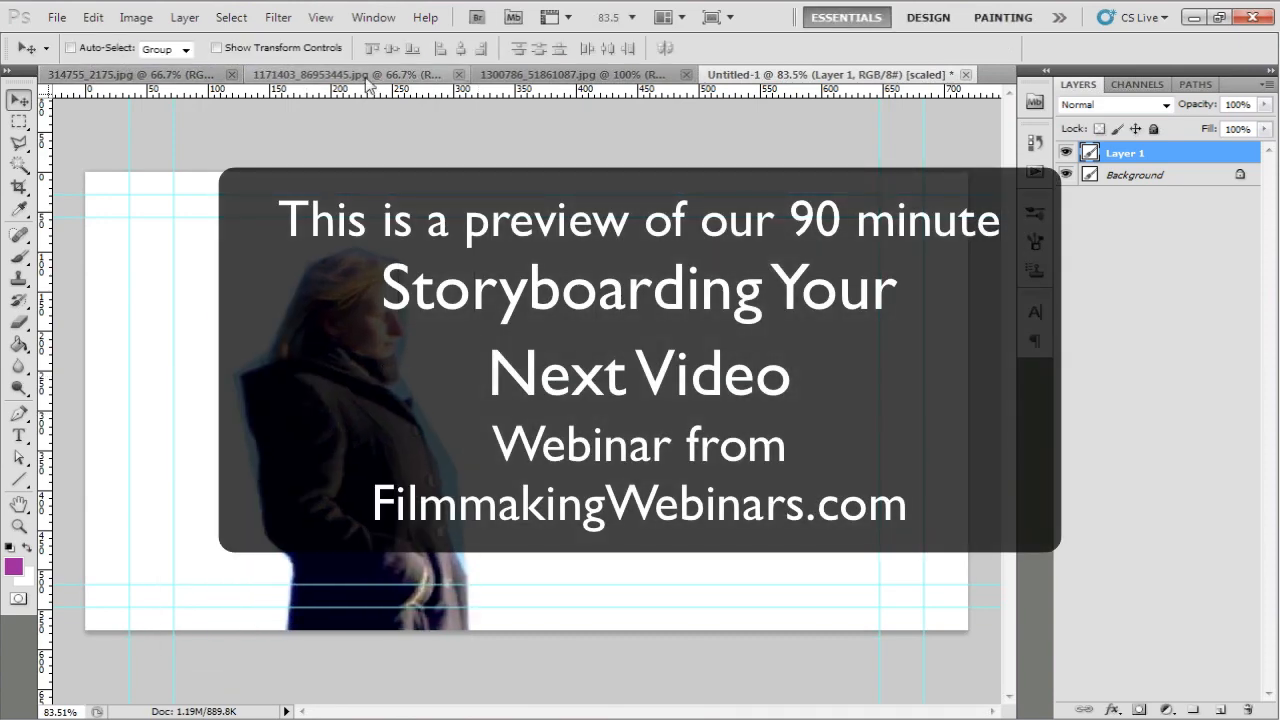
- Bring the man's cutout into Untitled-1 as Layer 2, standing to the right of the woman
left_click(310, 74)
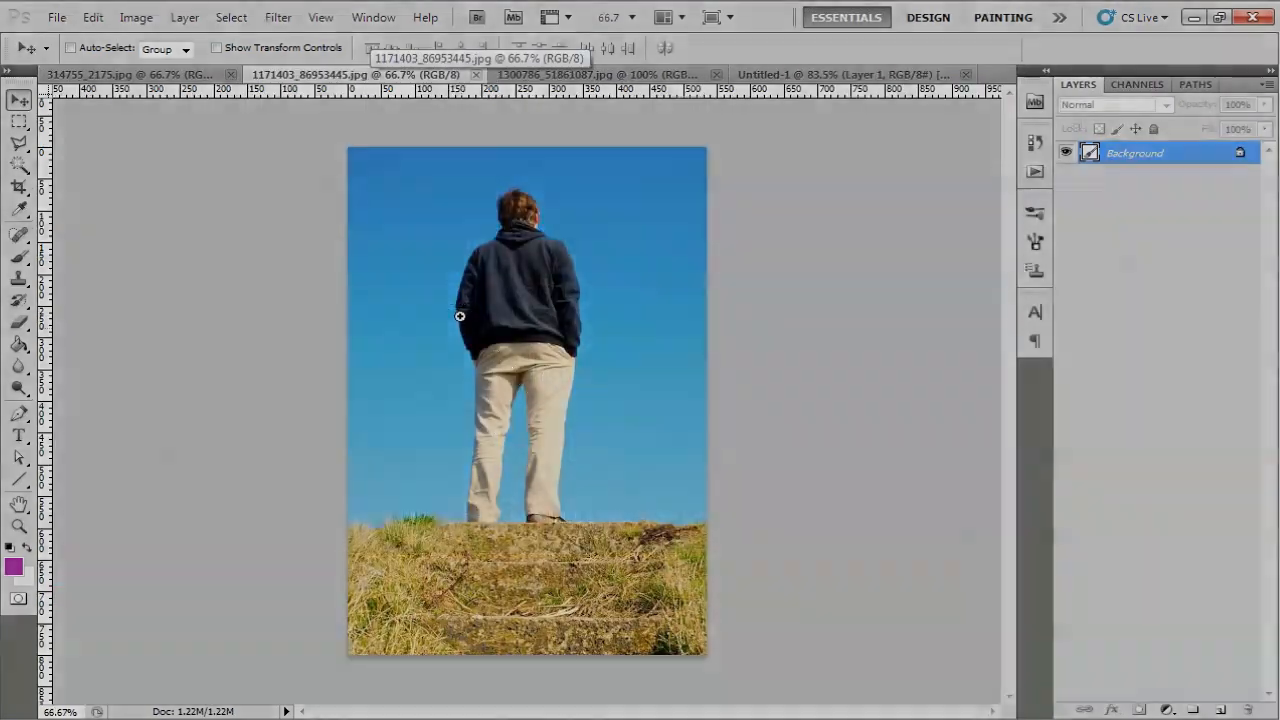
left_click(830, 74)
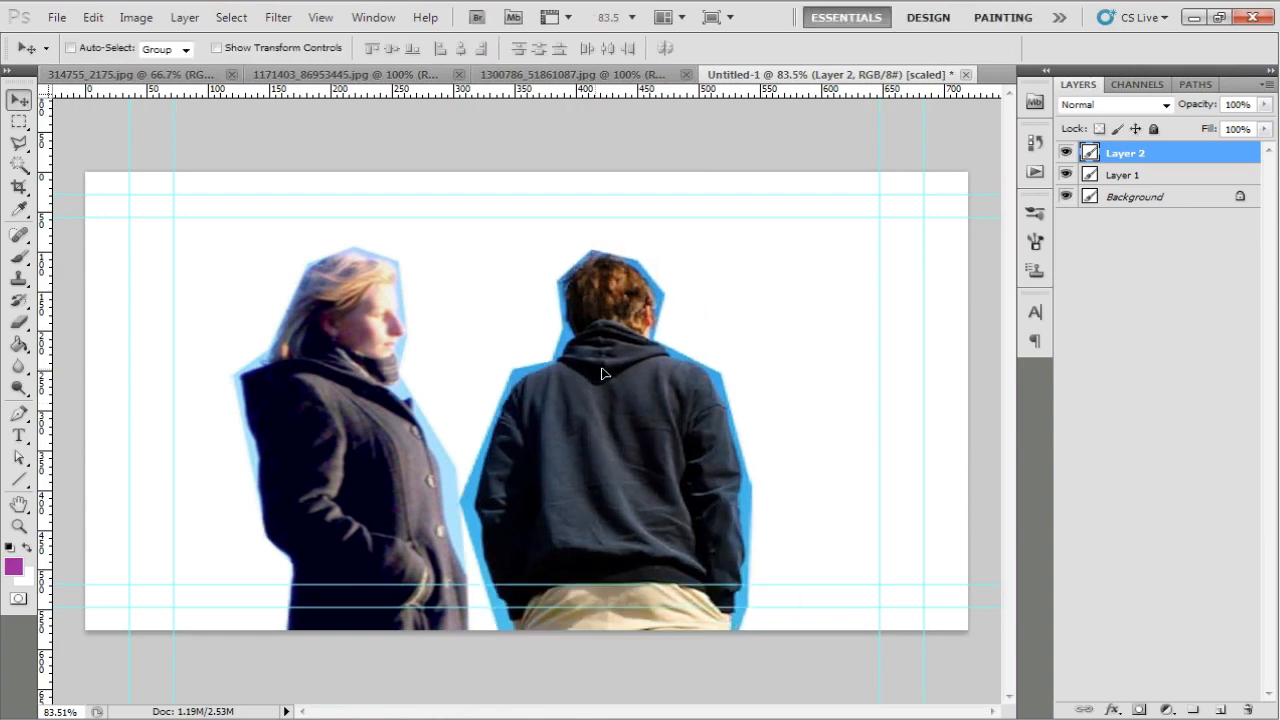
left_click(590, 74)
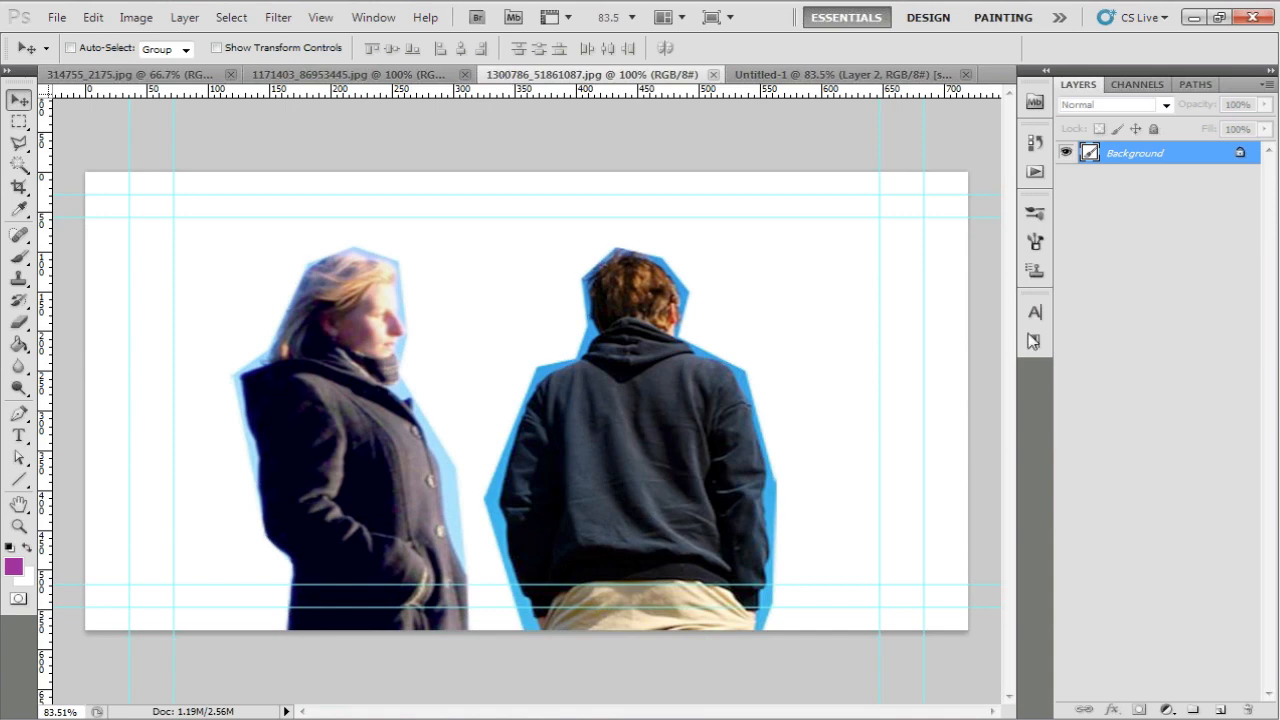
- Select all of the kitchen photo, paste it into Untitled-1 and move Layer 3 beneath both people
left_click(592, 74)
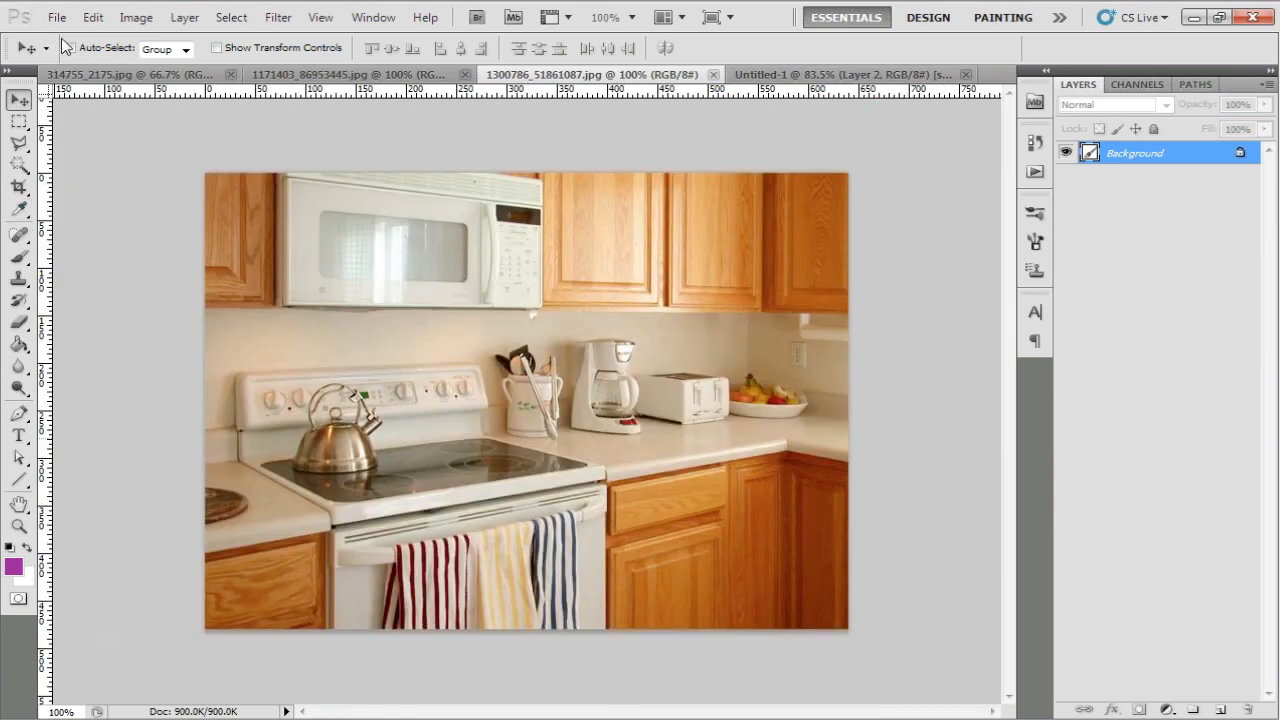
left_click(232, 16)
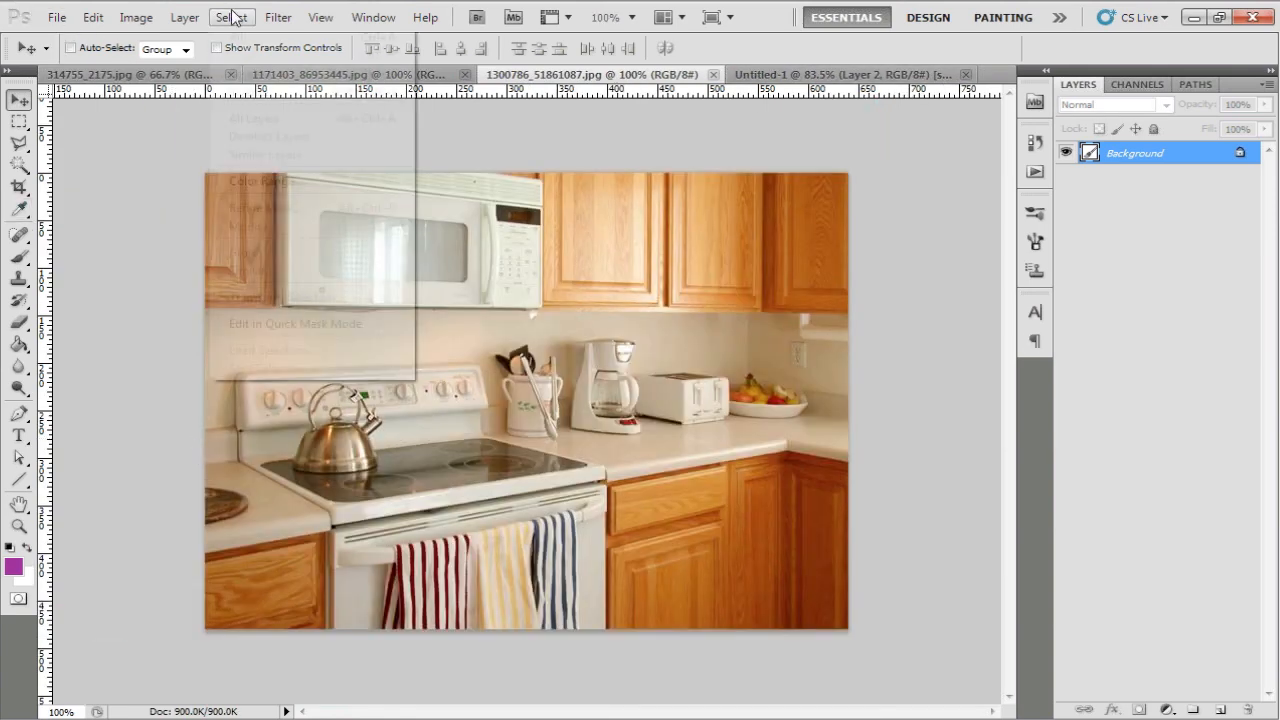
left_click(238, 36)
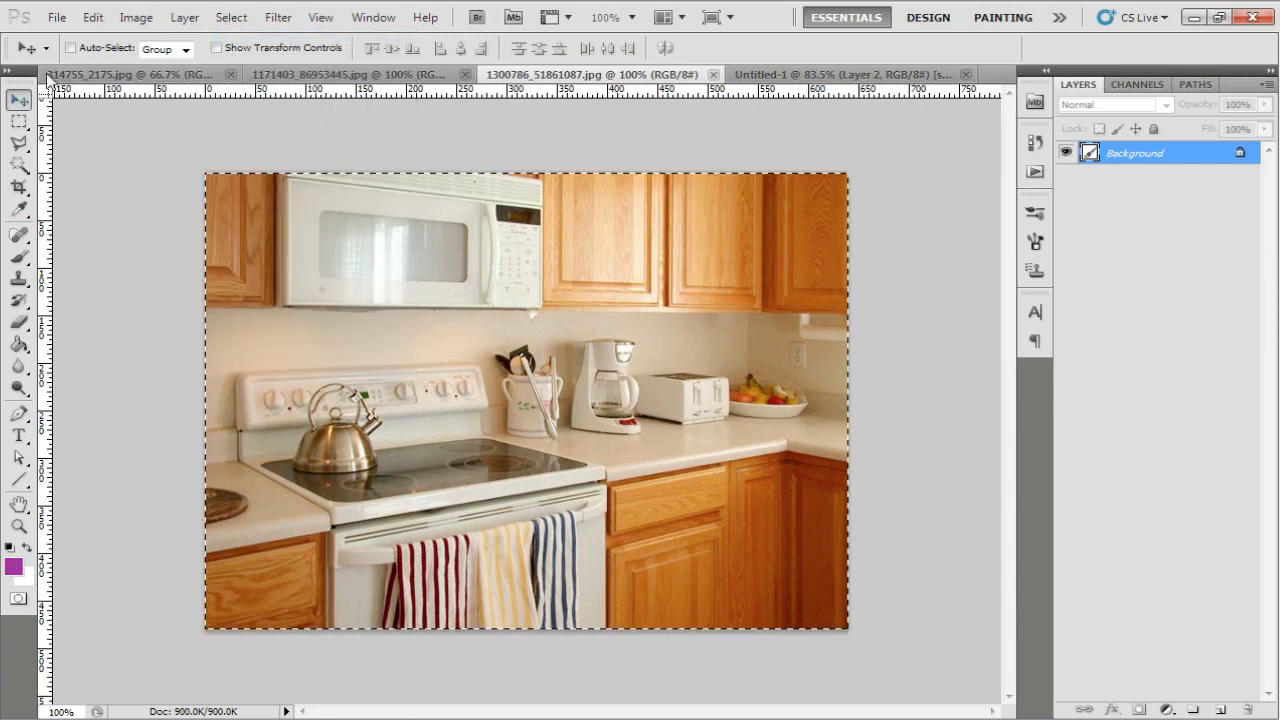
left_click(840, 74)
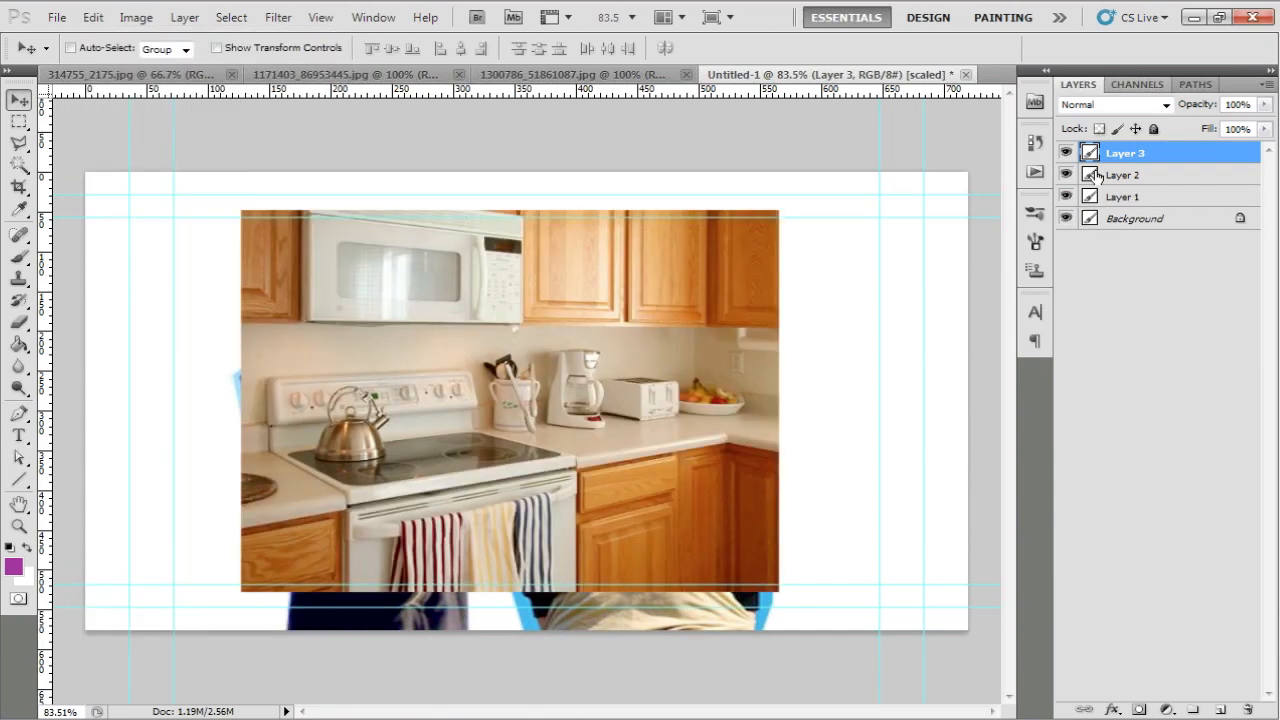
left_click(1134, 218)
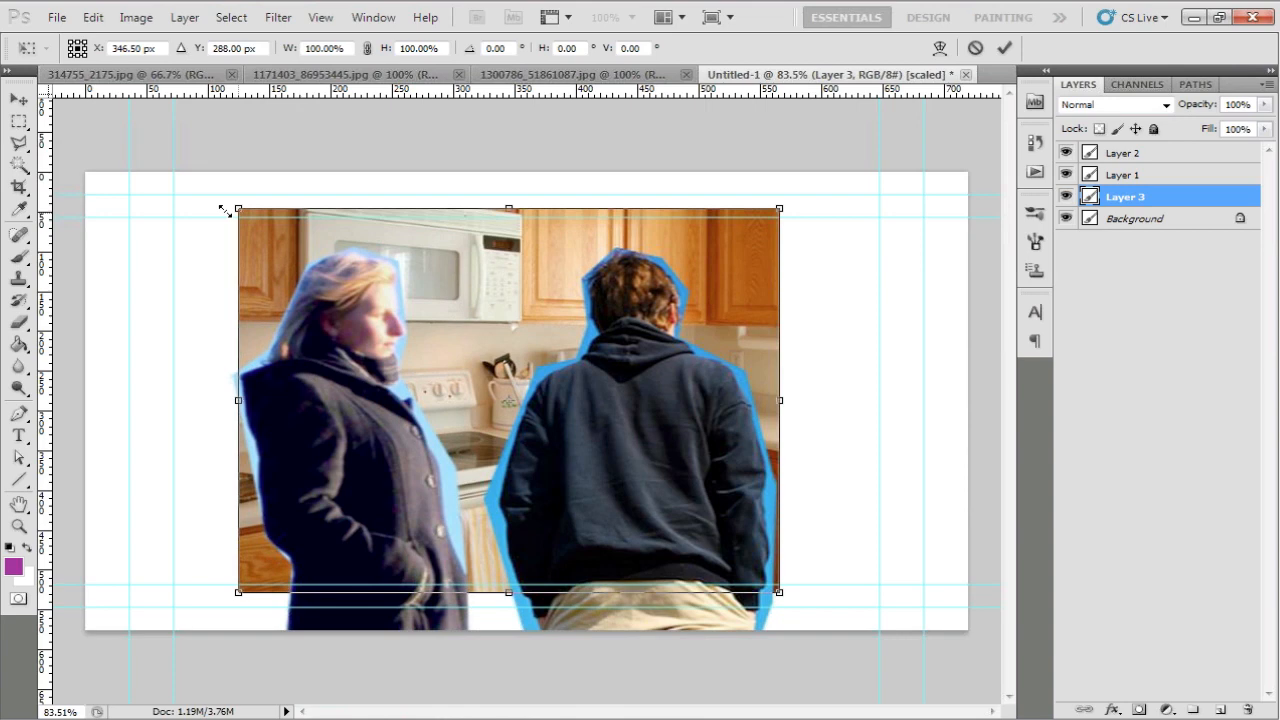
- Free-transform the kitchen layer up to about 157% so it fills the frame width
left_click_drag(780, 592, 892, 672)
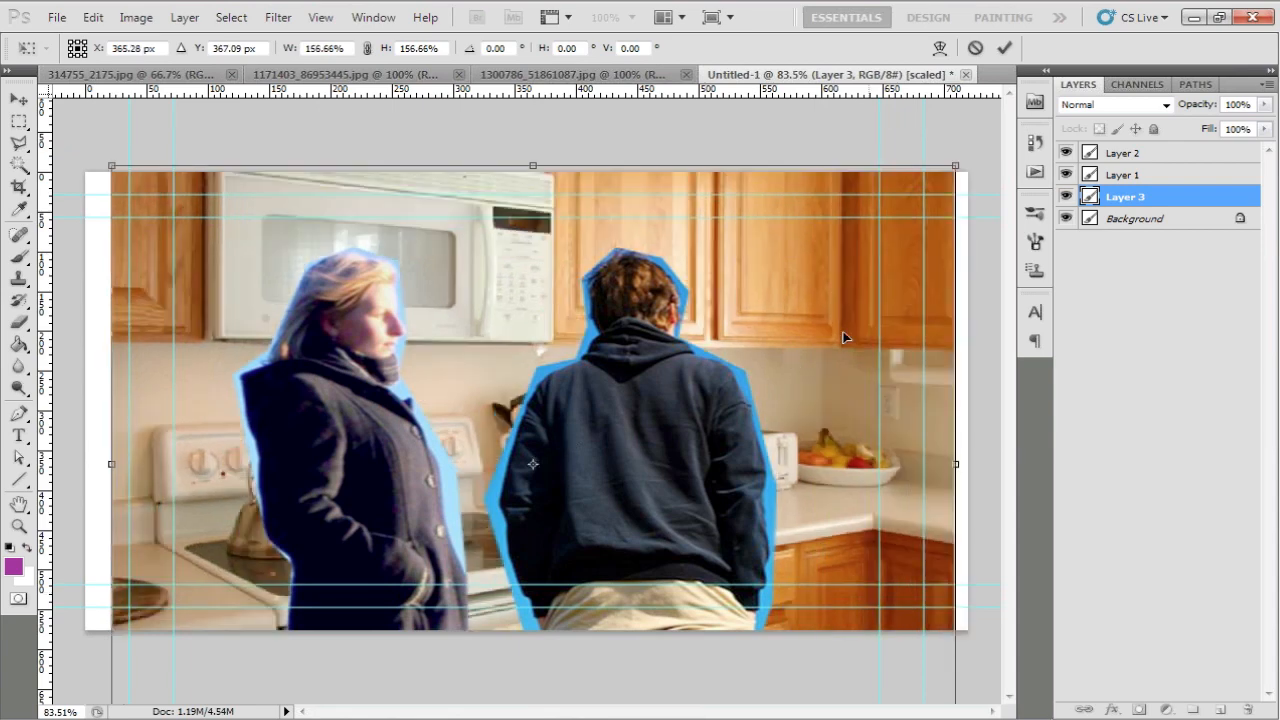
left_click_drag(532, 464, 544, 476)
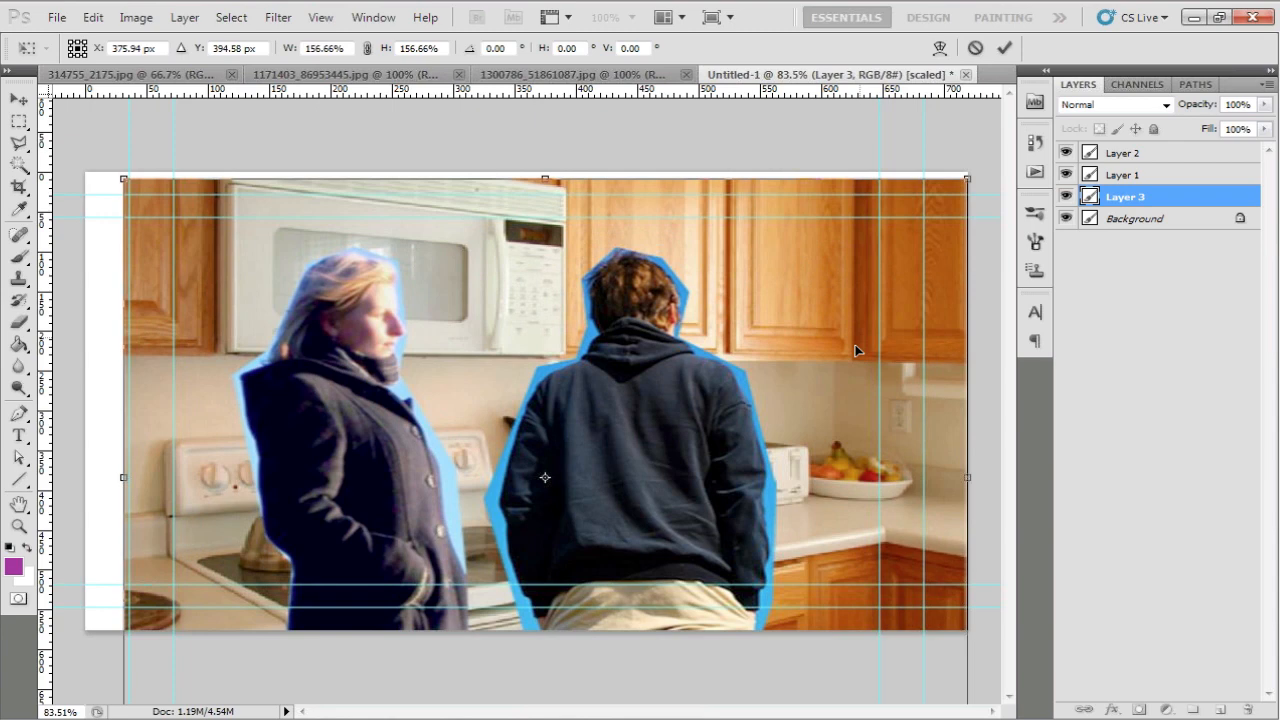
- Rename the layers to kitchen, woman and man, then leave the kitchen layer selected
double_click(1124, 196)
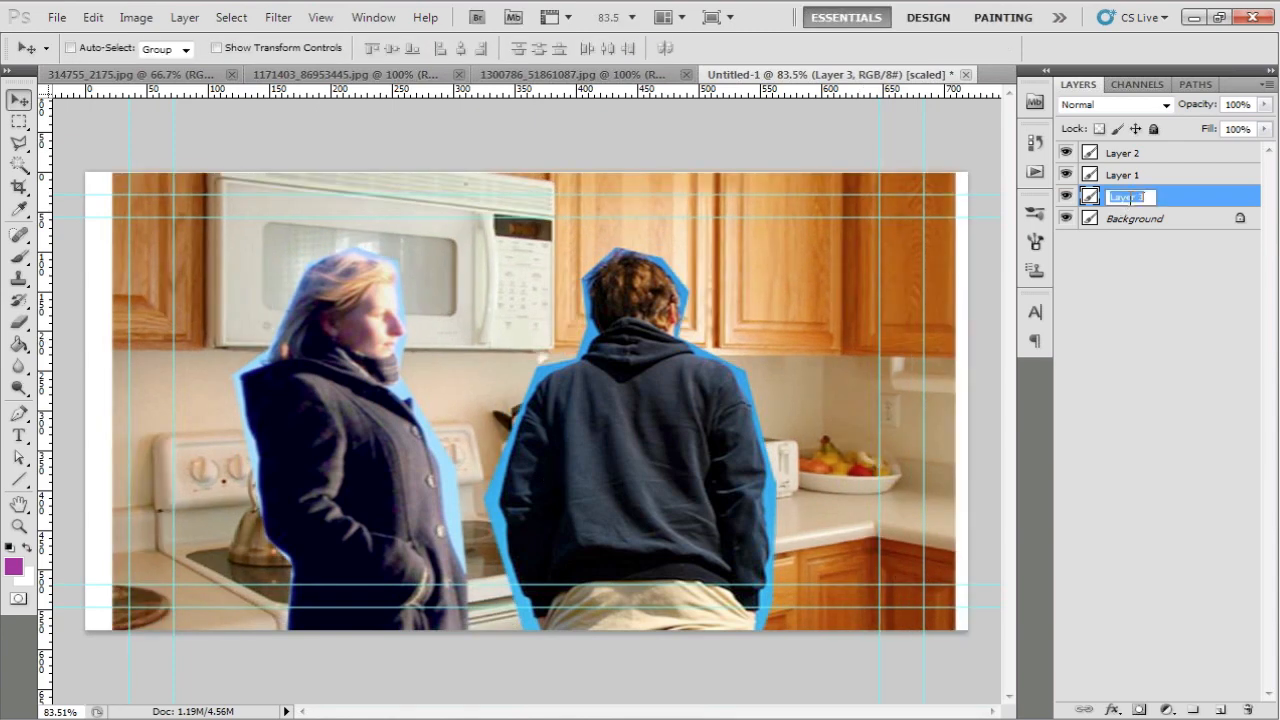
type("kitchen")
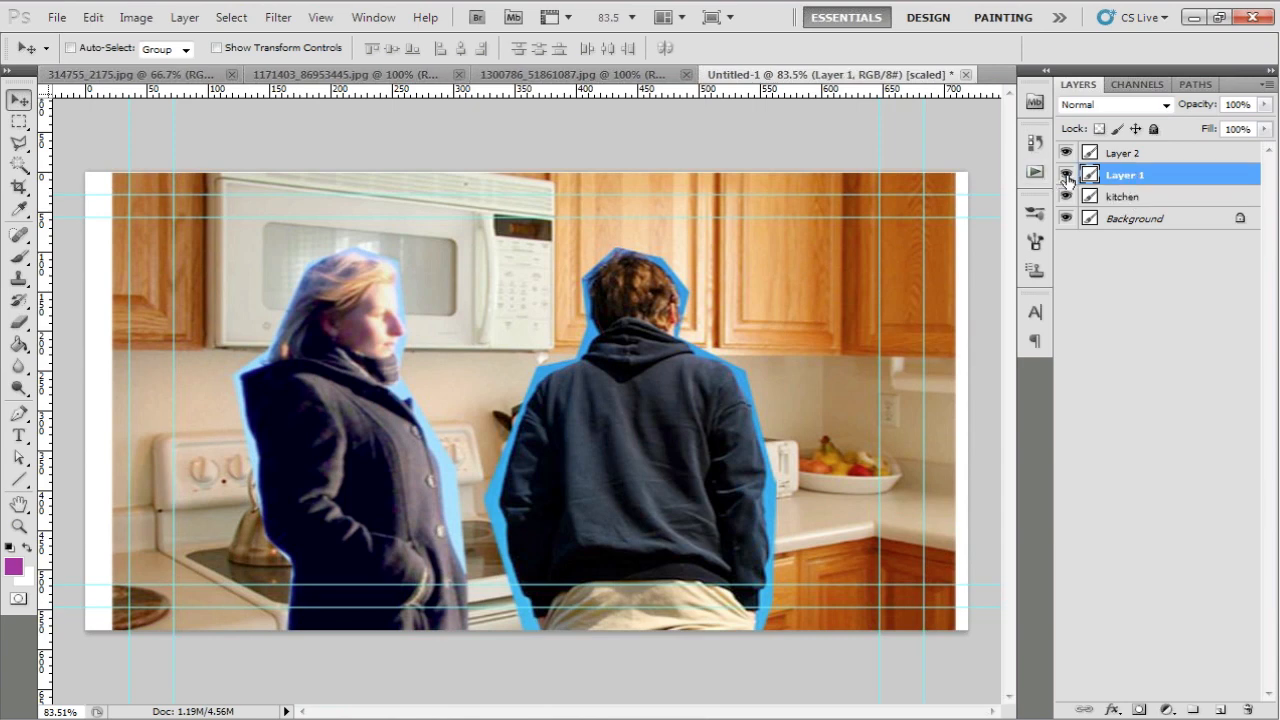
double_click(1124, 176)
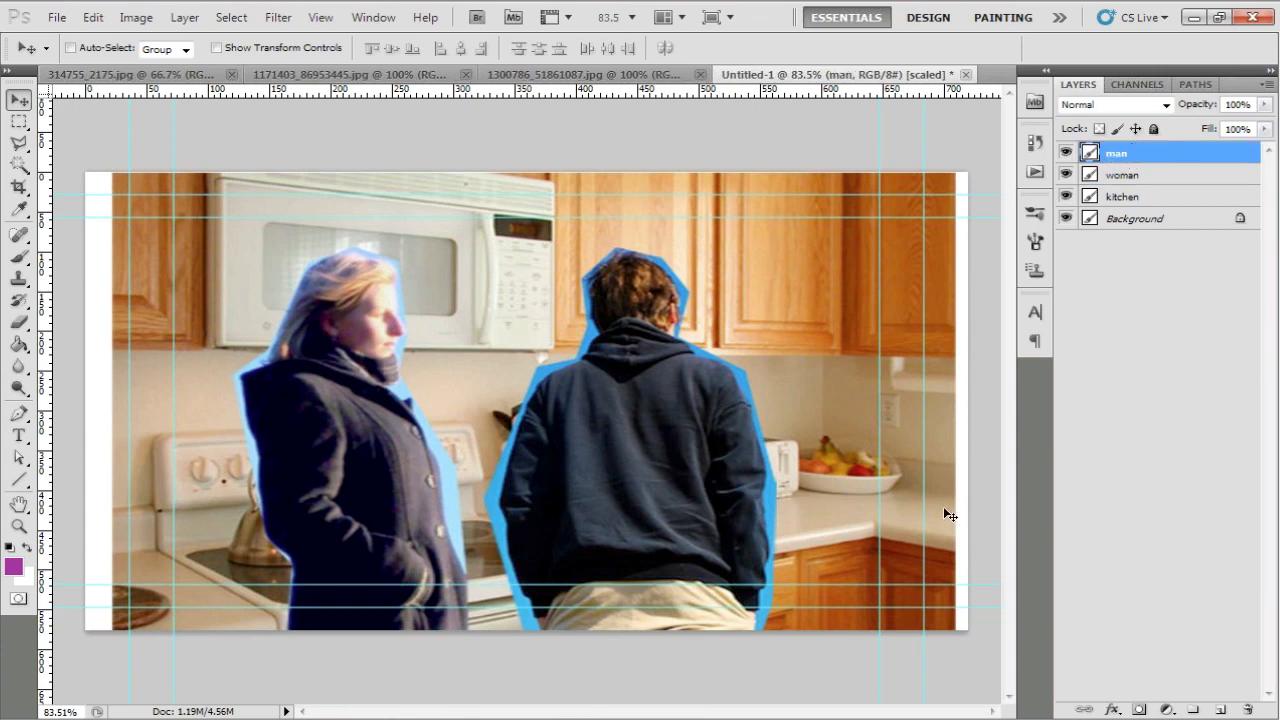
left_click(1124, 196)
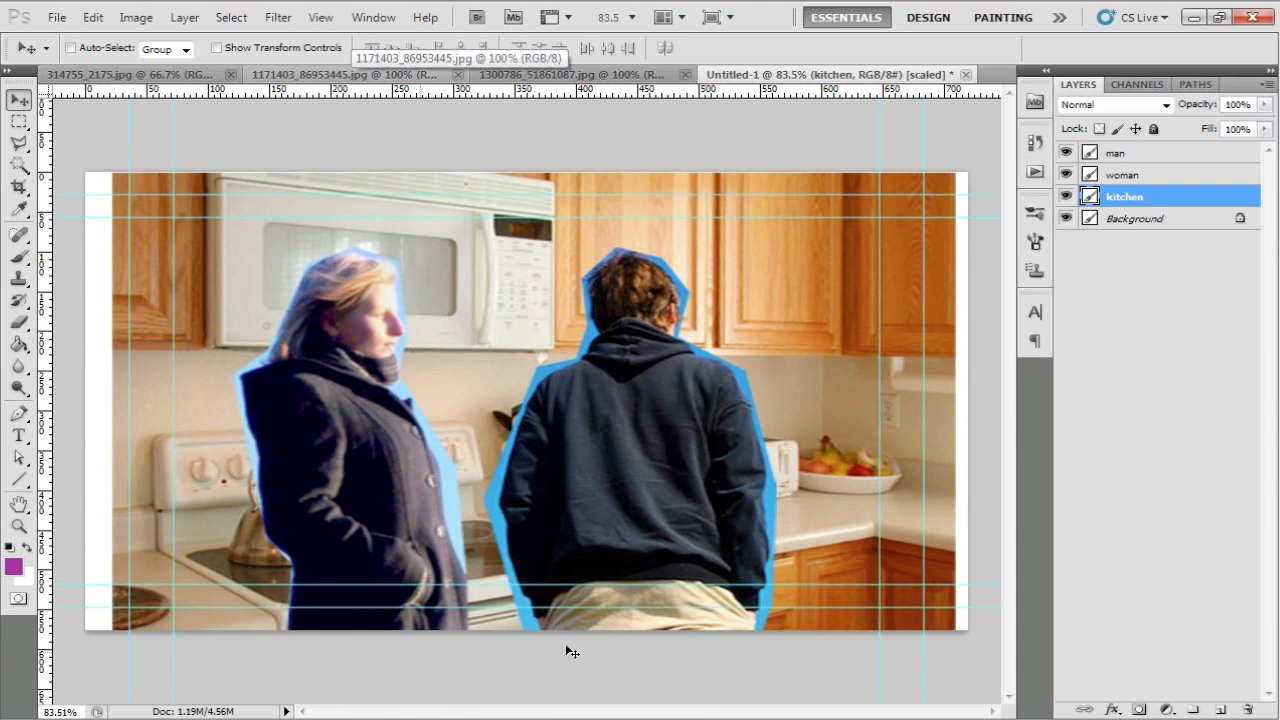
mouse_move(560, 236)
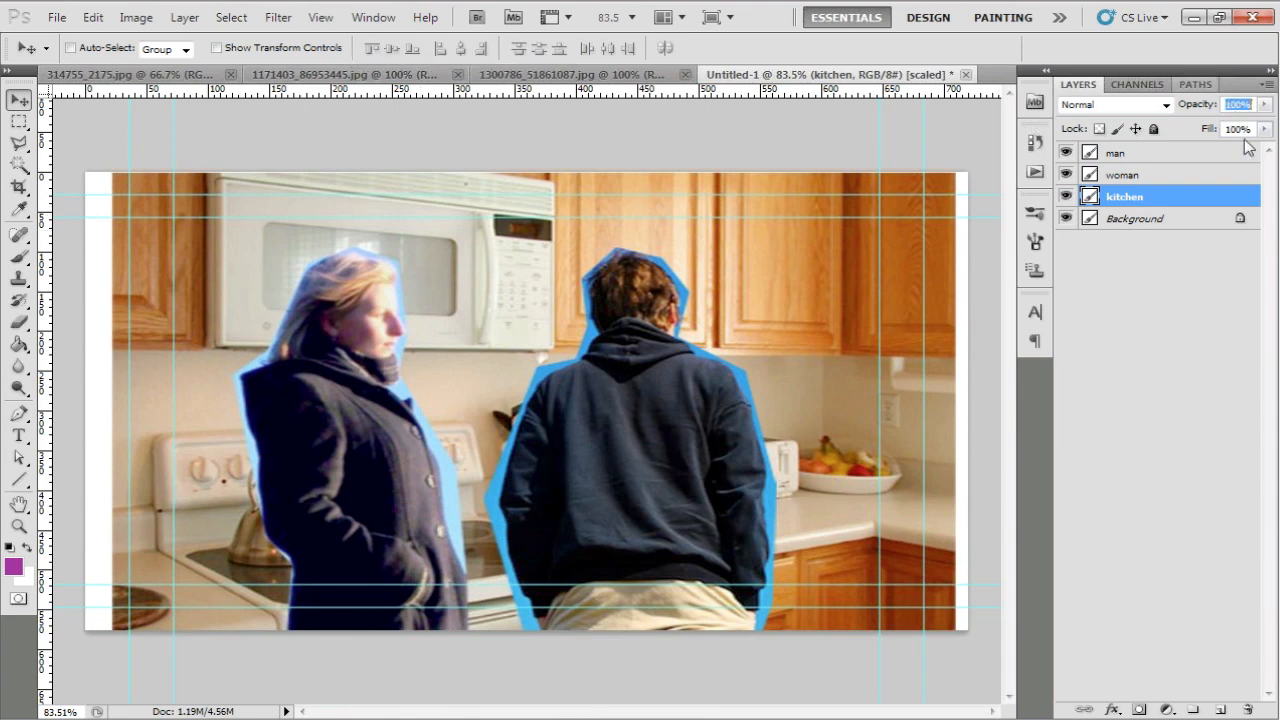
mouse_move(1264, 124)
type("50")
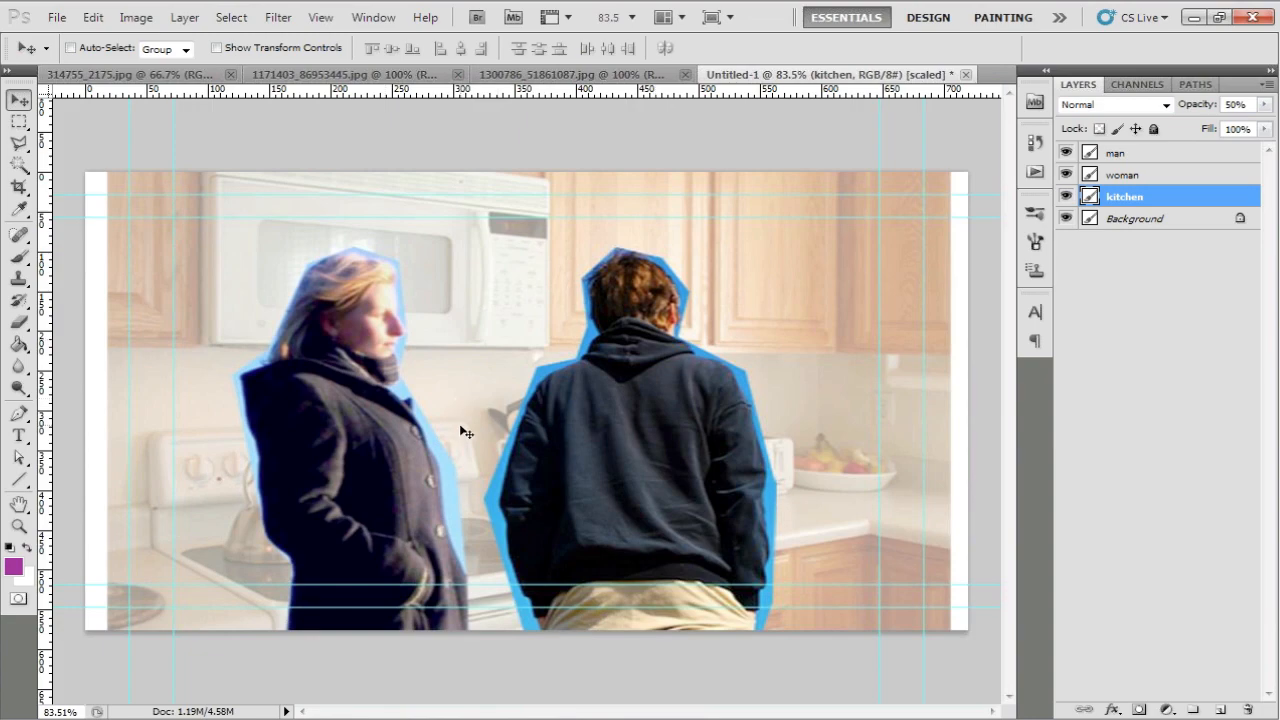
mouse_move(682, 482)
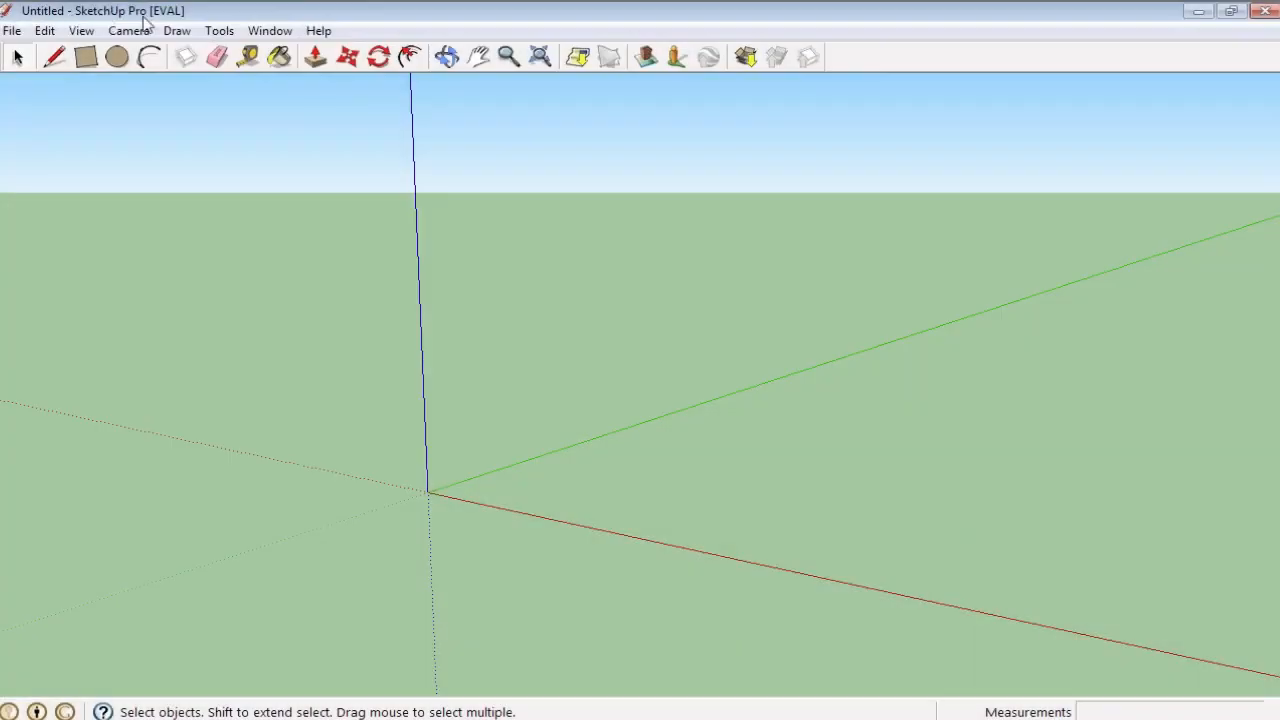
mouse_move(40, 24)
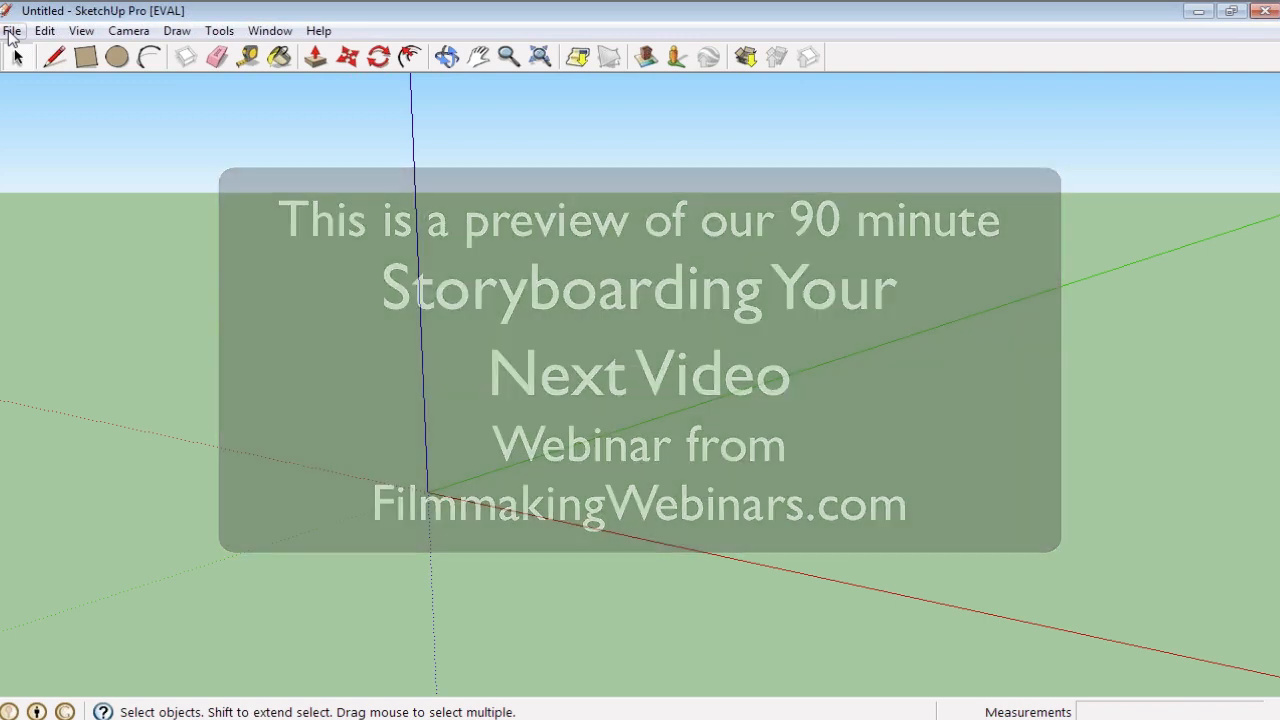
- Bring up the Google 3D Warehouse browser via File > 3D Warehouse > Get Models
left_click(12, 30)
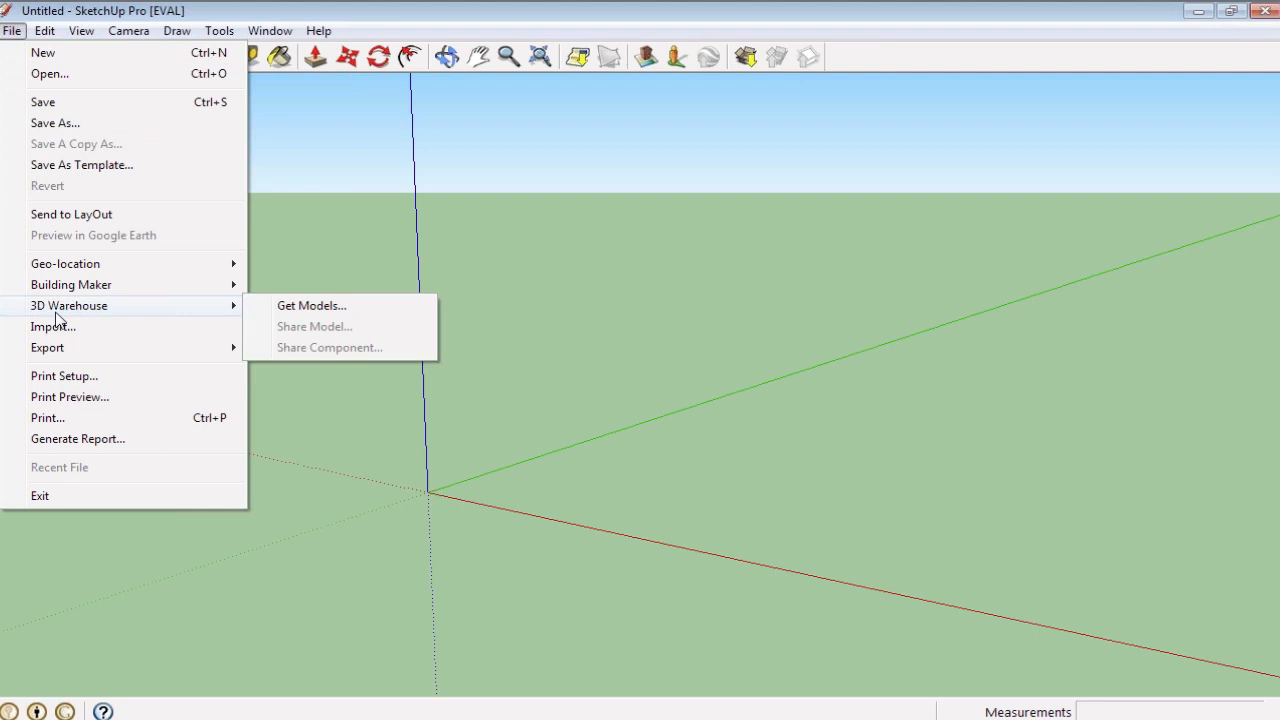
mouse_move(312, 304)
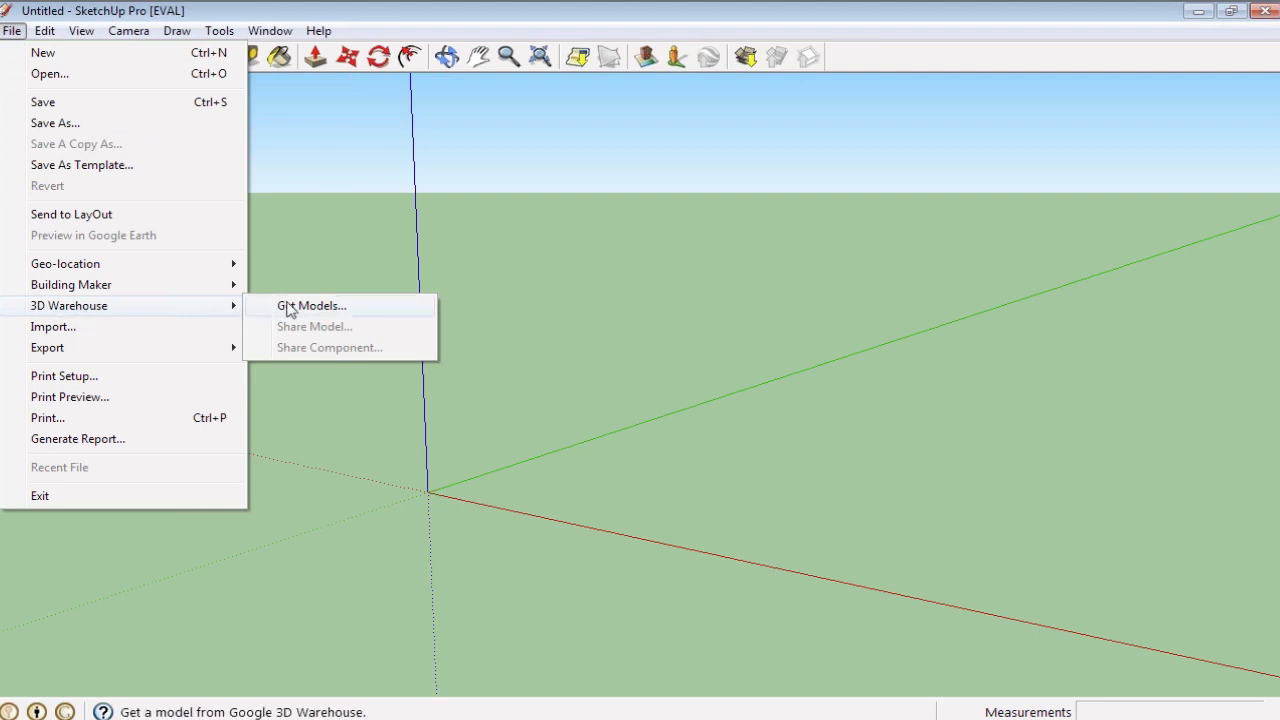
left_click(312, 304)
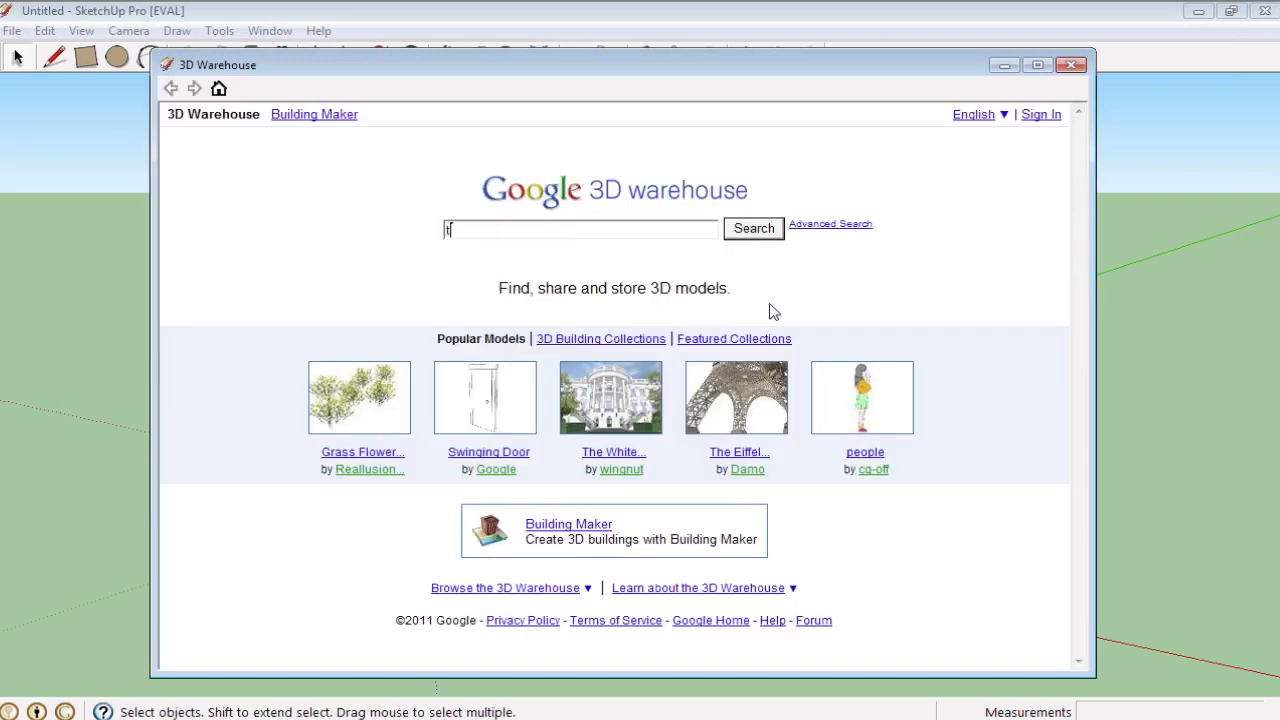
- Search the Warehouse for 'toaster', maximize the window and open the first Toaster result's page
type("toaster")
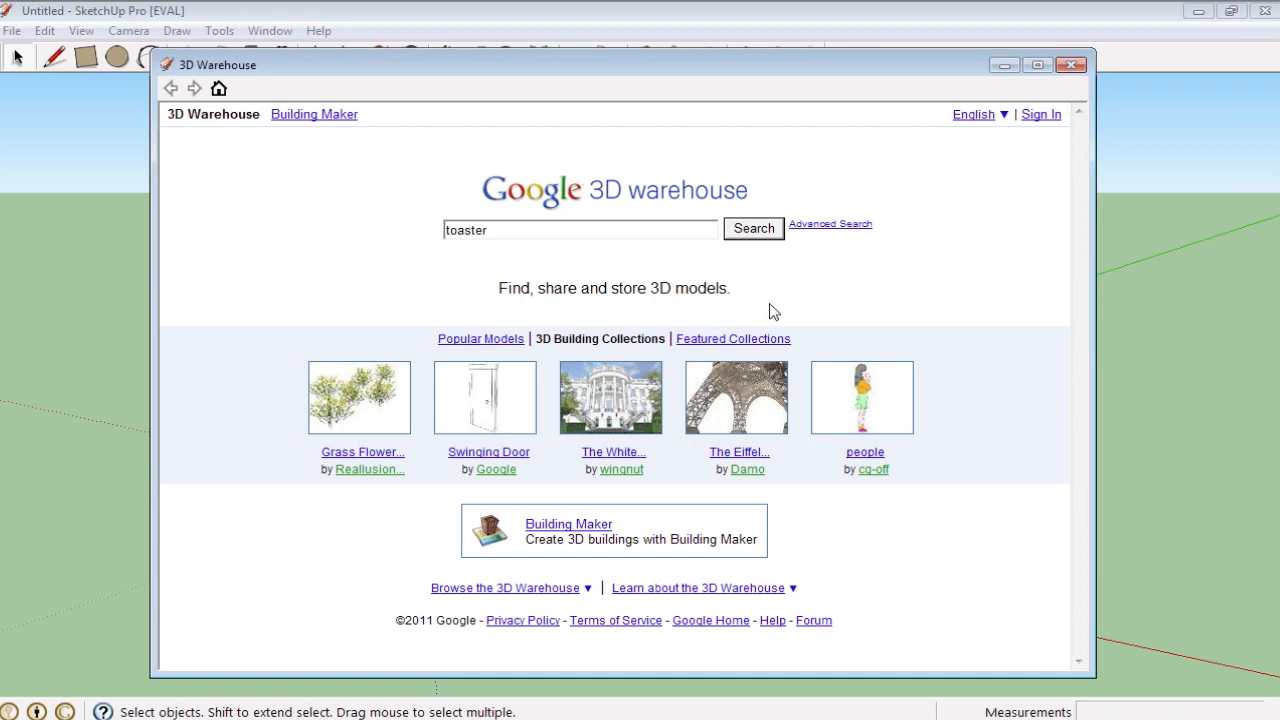
left_click(752, 228)
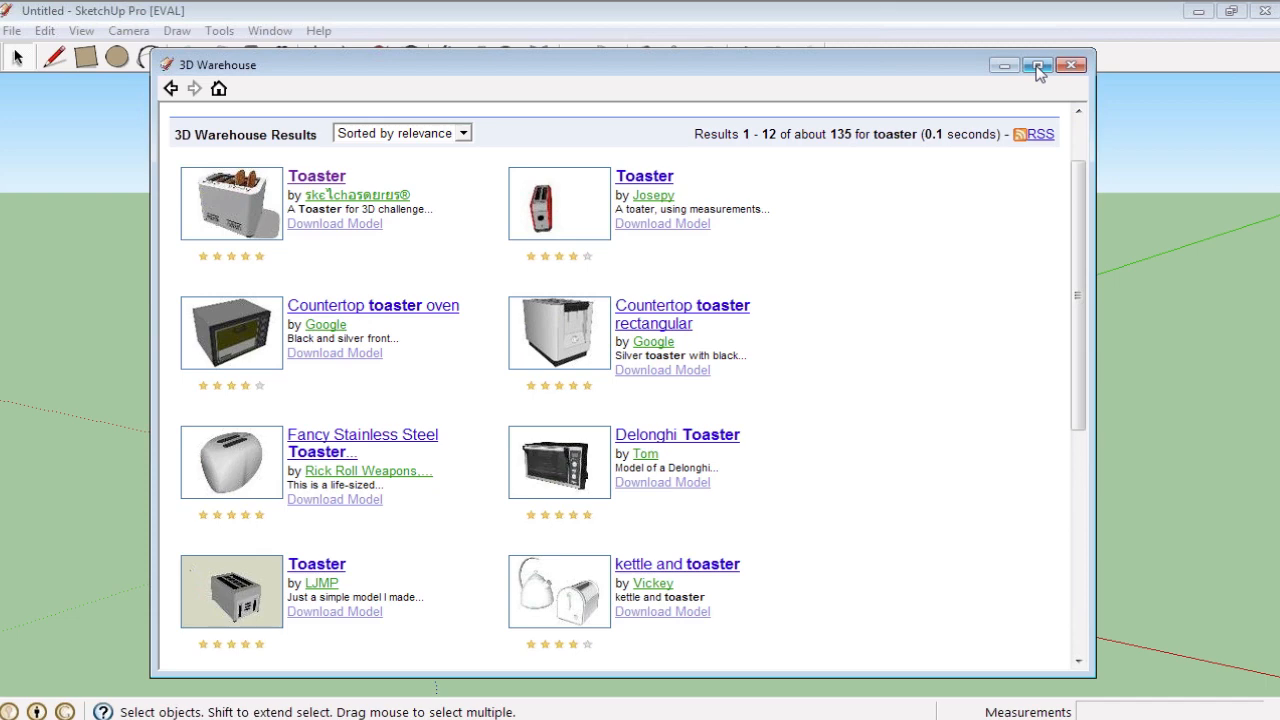
left_click(1038, 64)
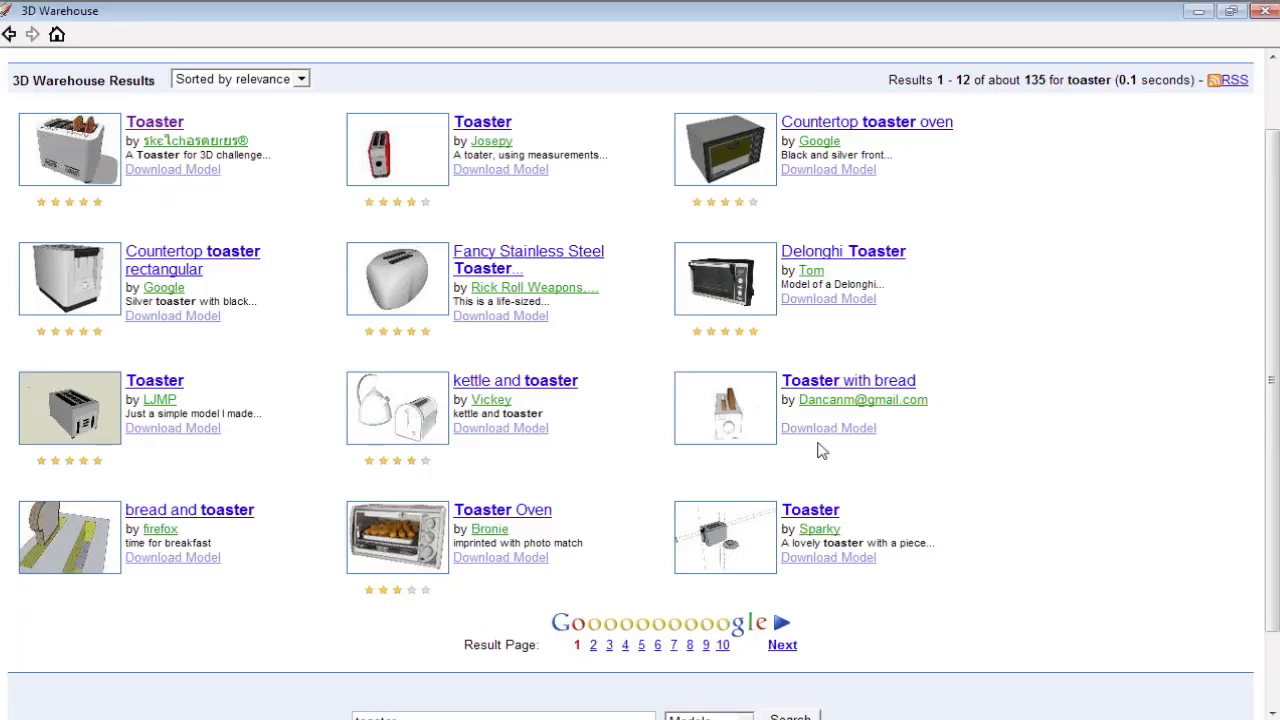
left_click(156, 122)
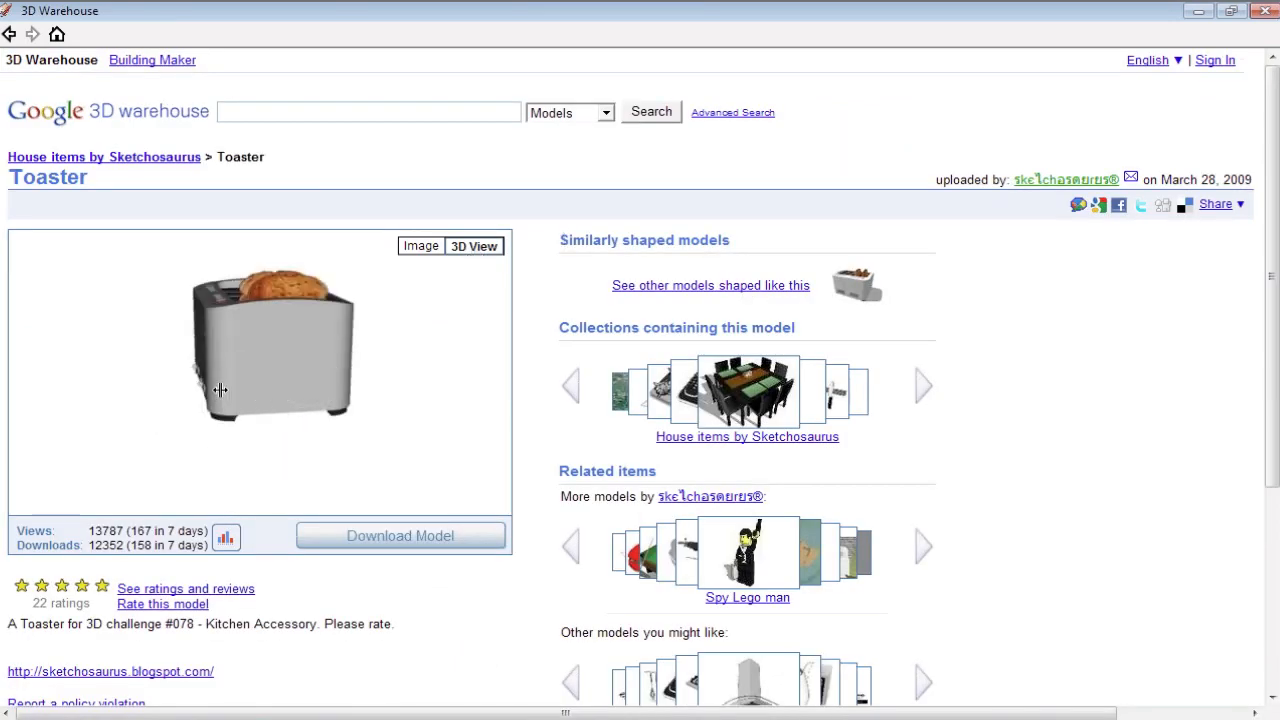
- Spin the toaster's 3D preview, download it and confirm loading it into the SketchUp model
left_click_drag(220, 390, 336, 384)
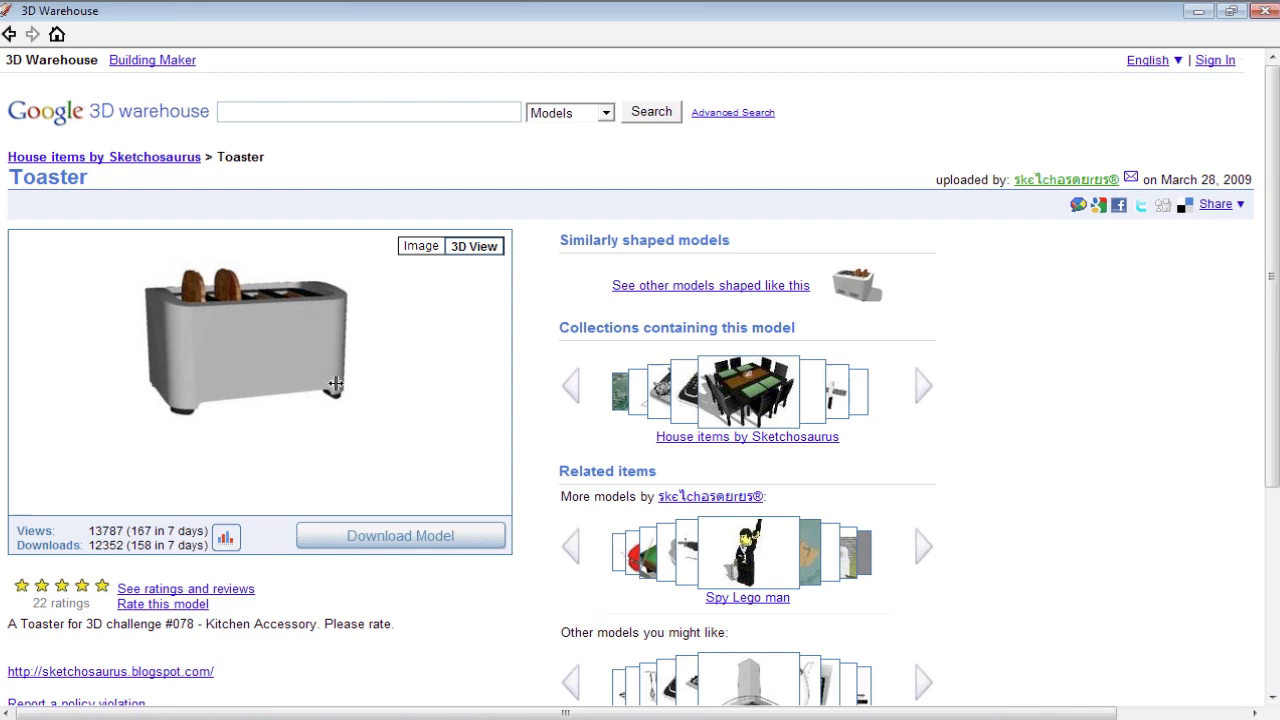
left_click_drag(336, 384, 312, 402)
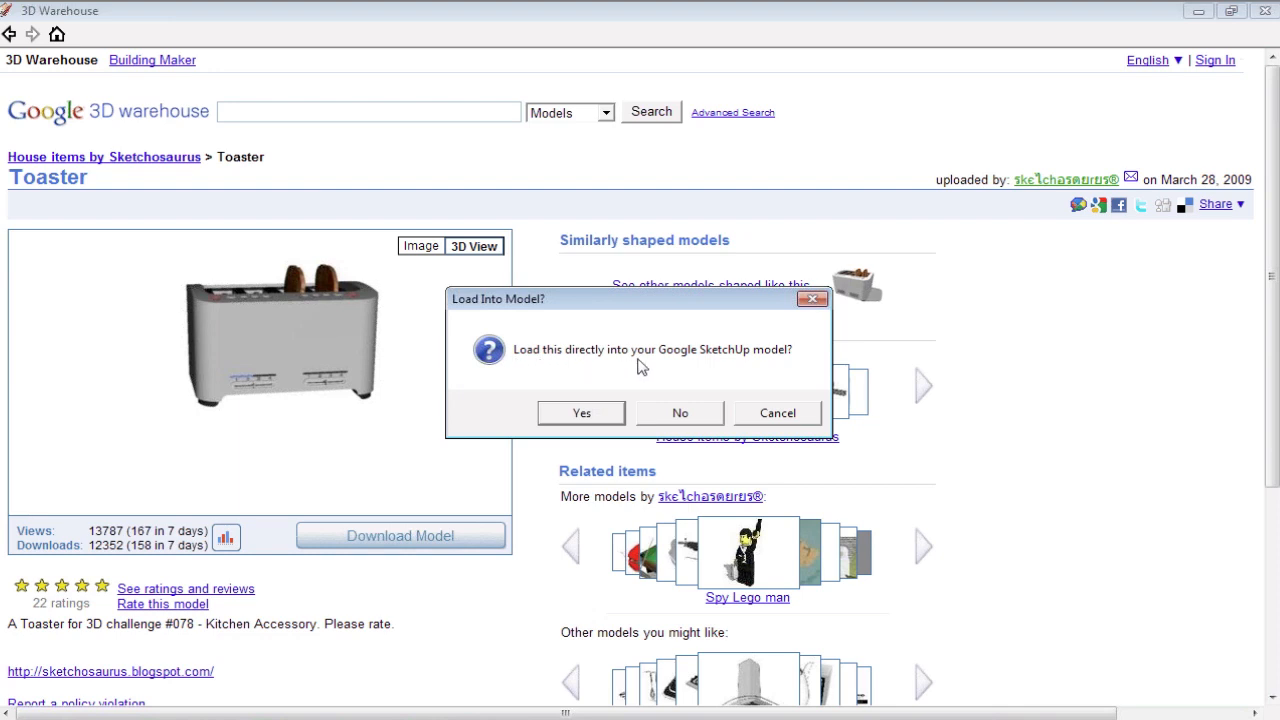
mouse_move(760, 366)
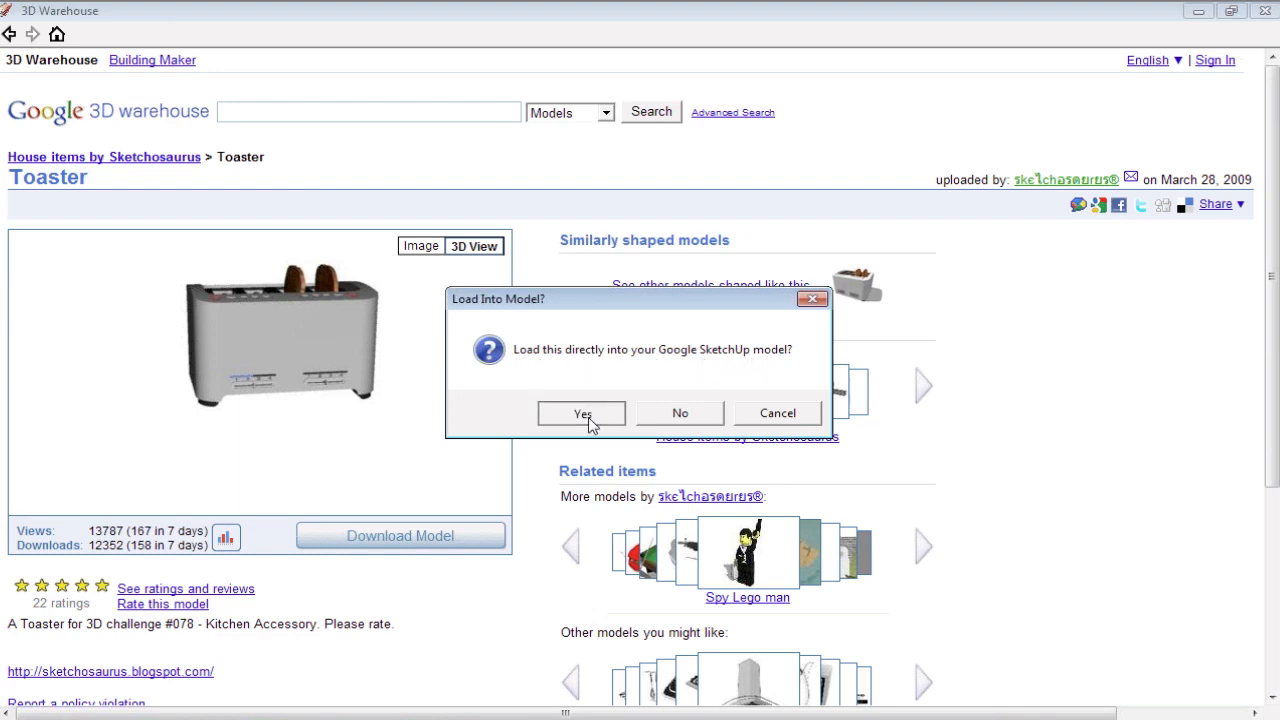
left_click(582, 412)
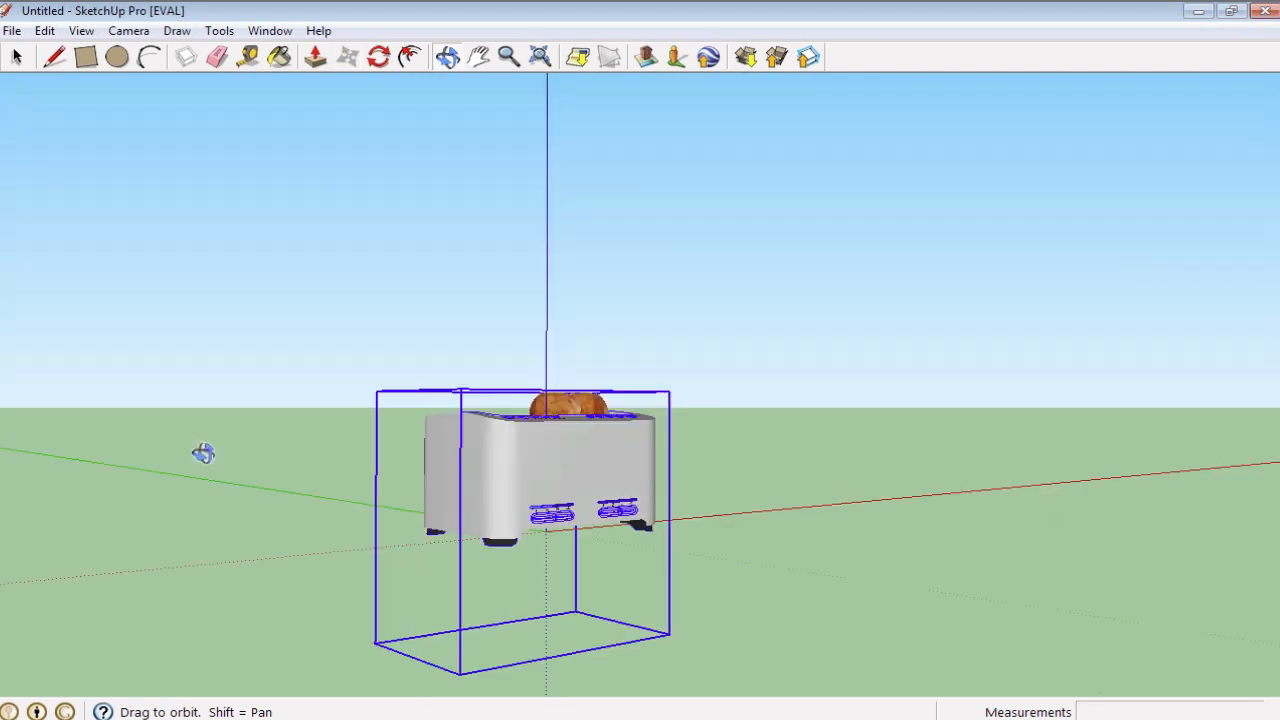
- Orbit around the placed toaster and settle on a close view of its front
left_click_drag(204, 452, 128, 532)
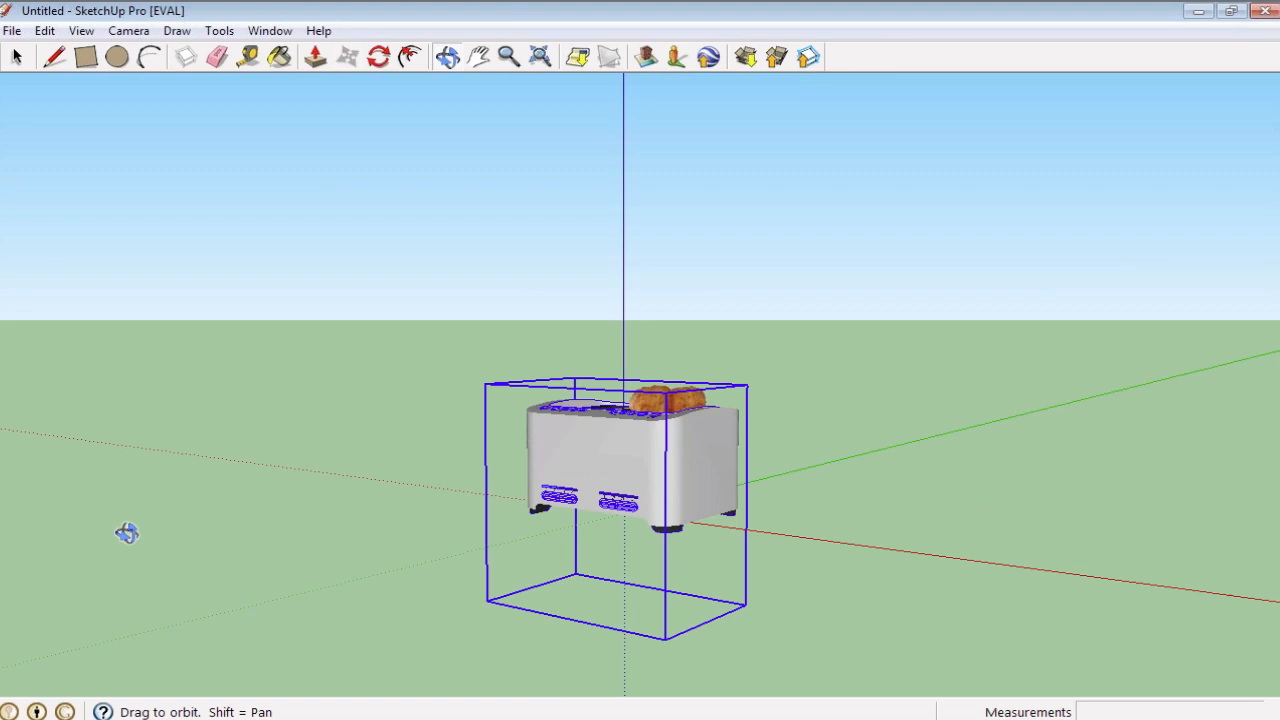
left_click(314, 56)
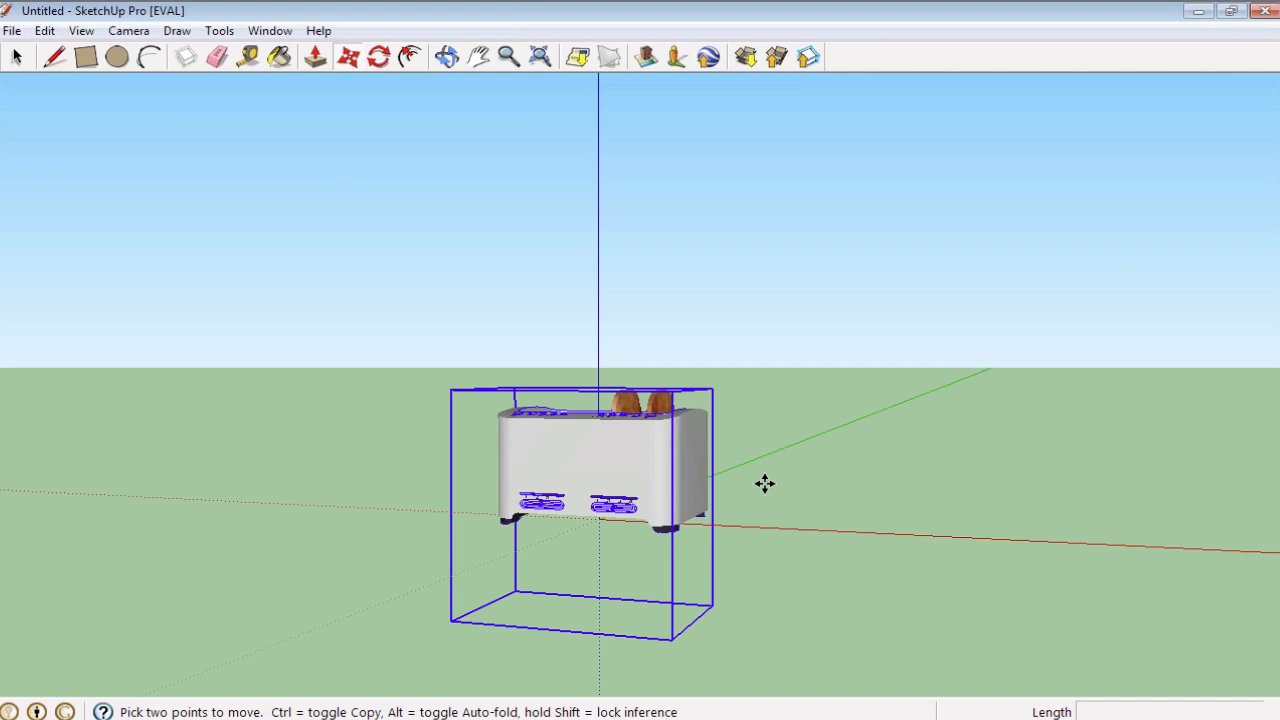
mouse_move(760, 538)
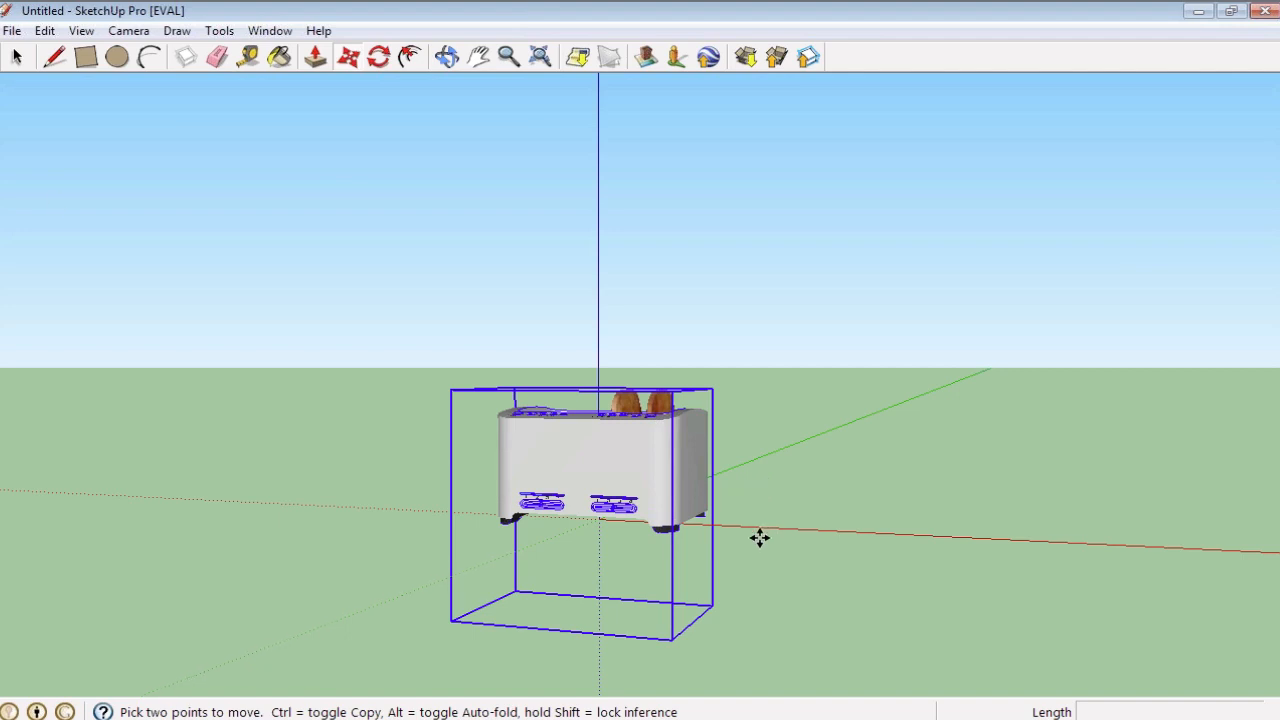
mouse_move(668, 458)
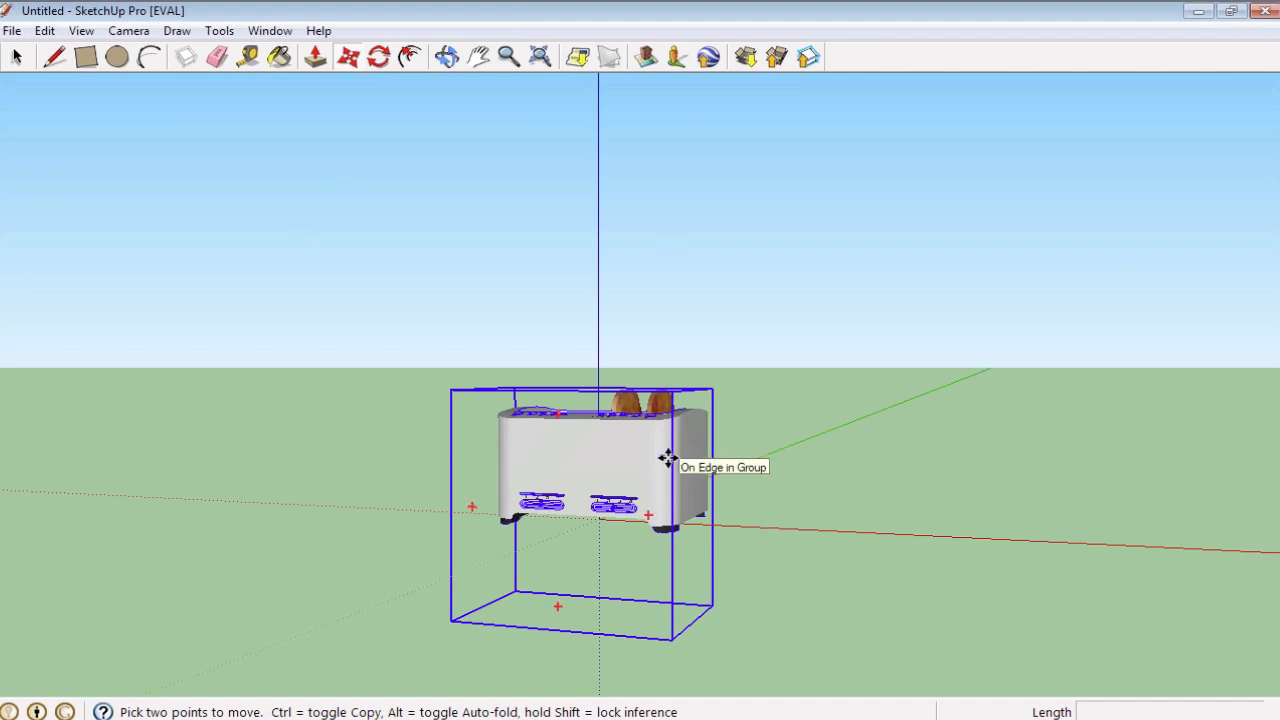
mouse_move(612, 496)
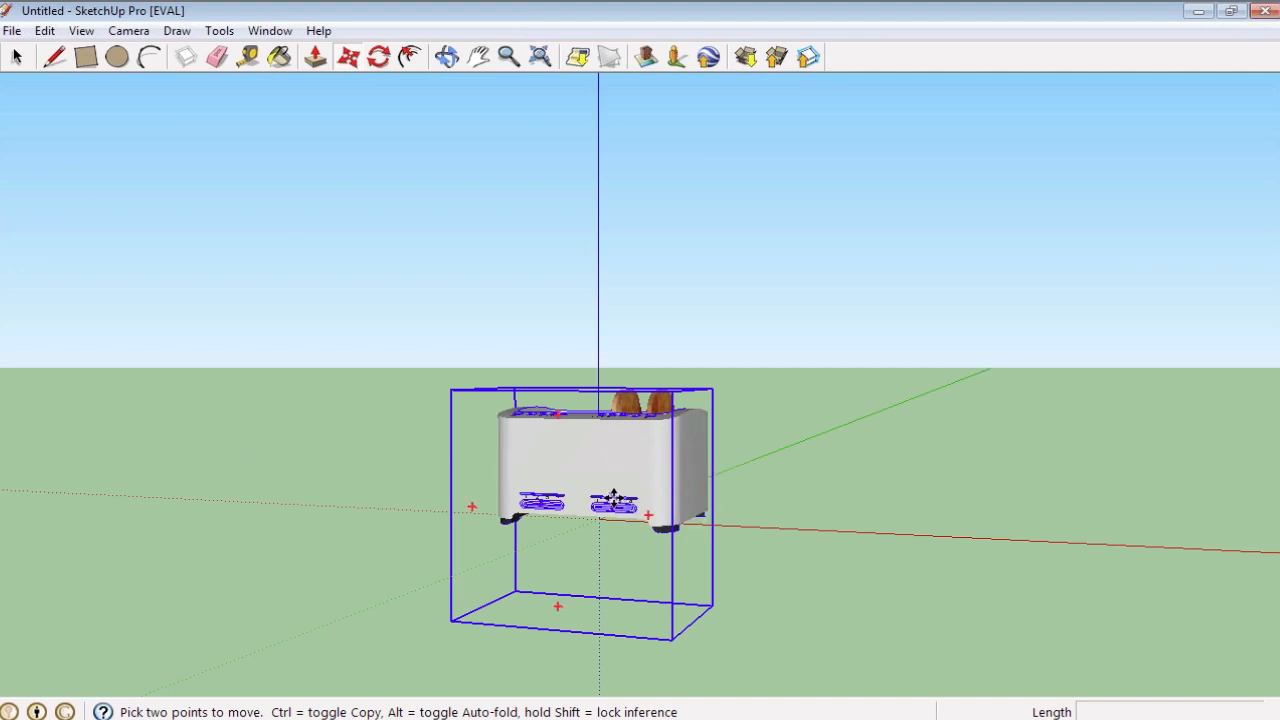
mouse_move(536, 470)
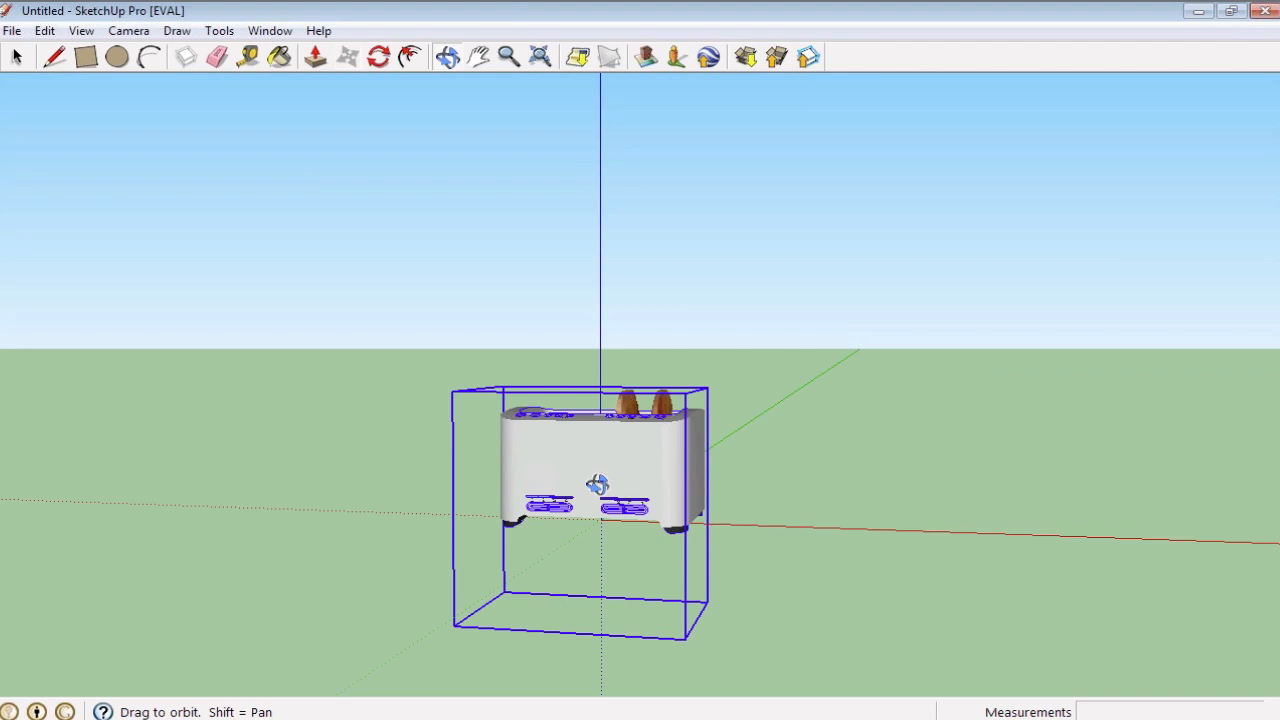
left_click_drag(598, 486, 1052, 468)
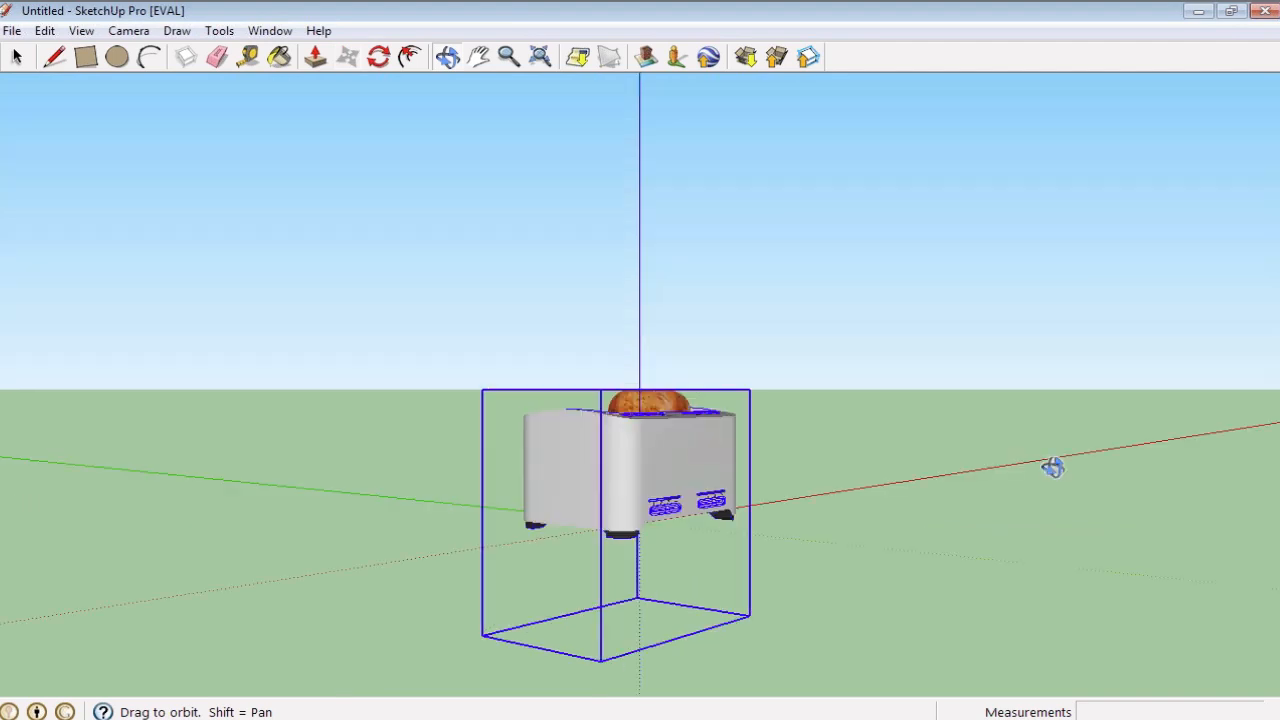
left_click_drag(1052, 468, 656, 474)
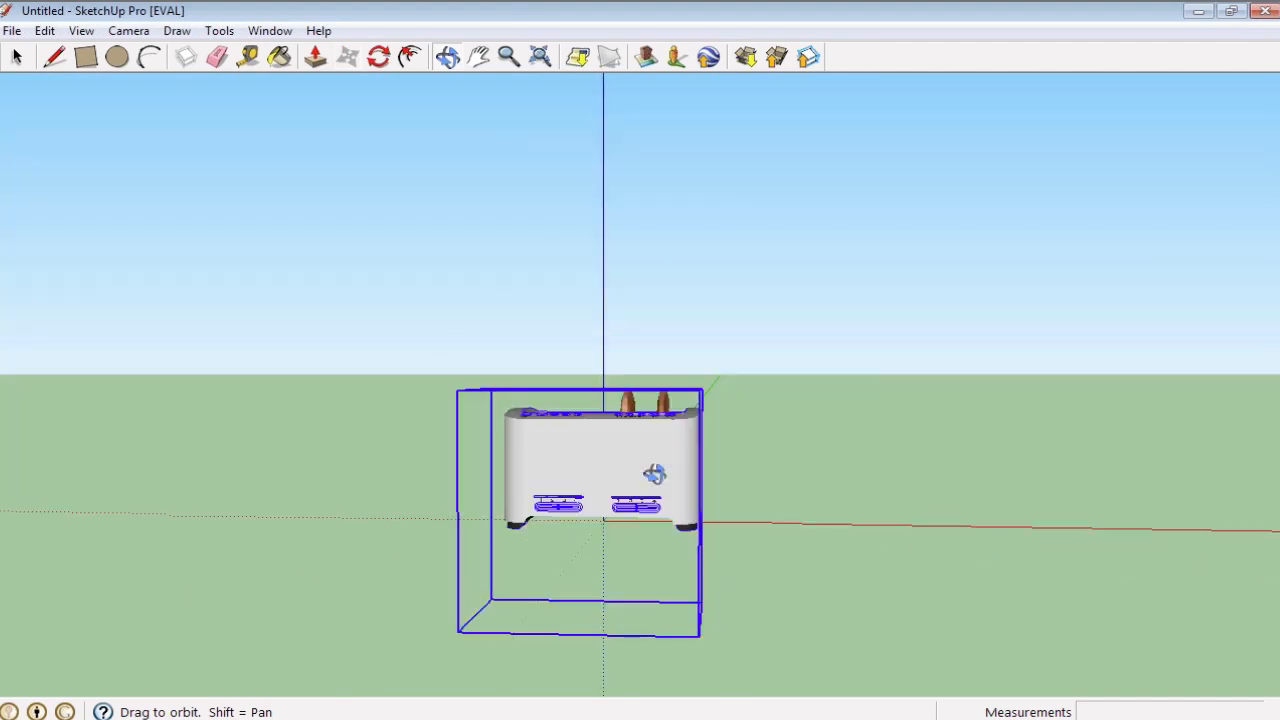
left_click_drag(656, 474, 562, 466)
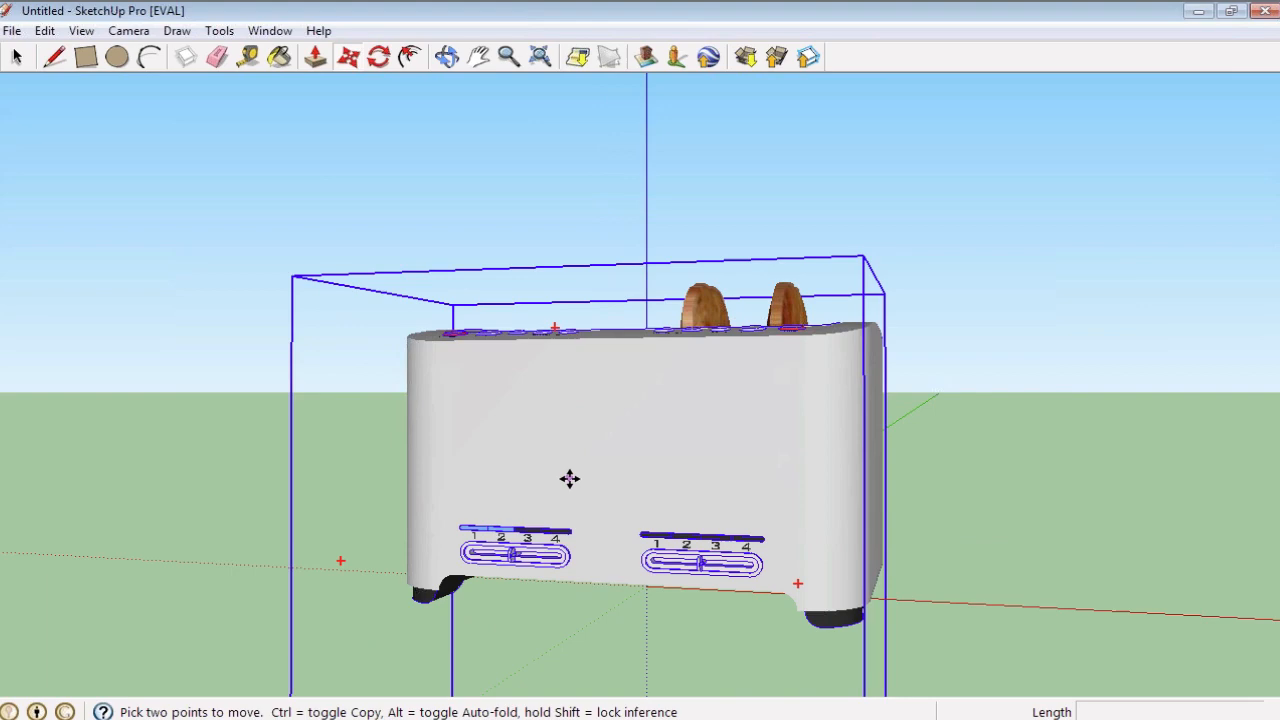
mouse_move(12, 30)
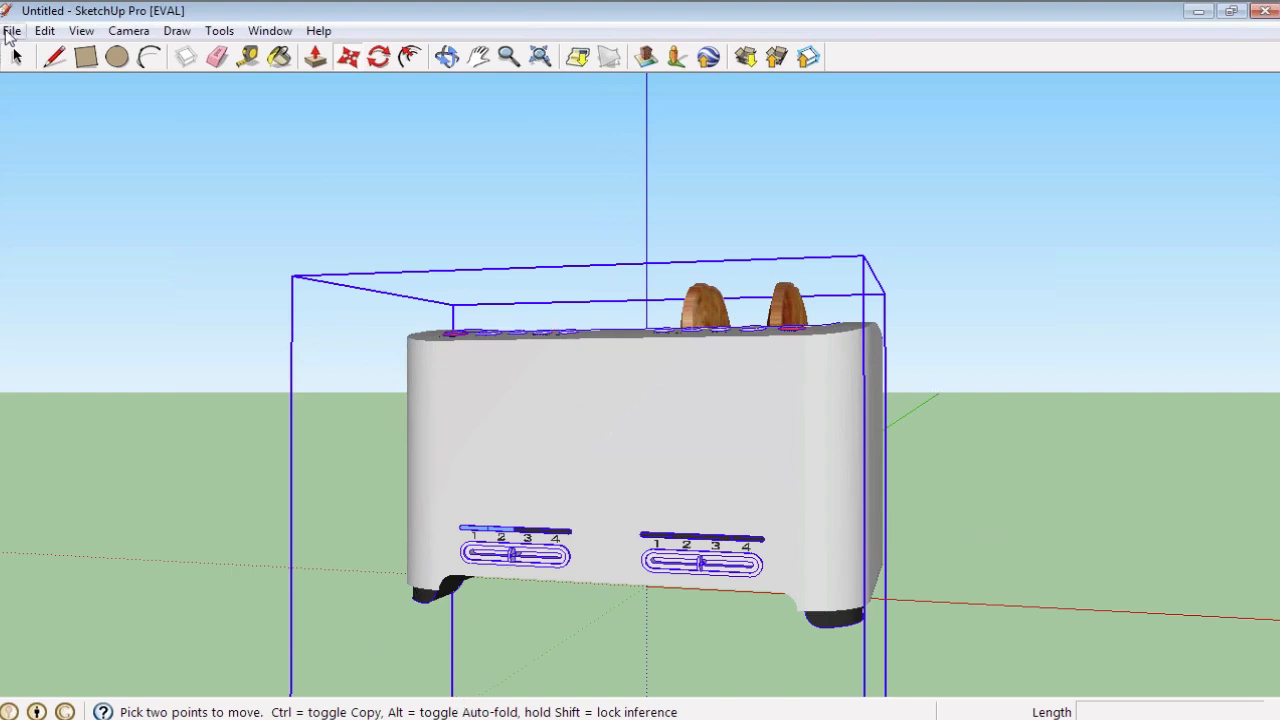
left_click(12, 30)
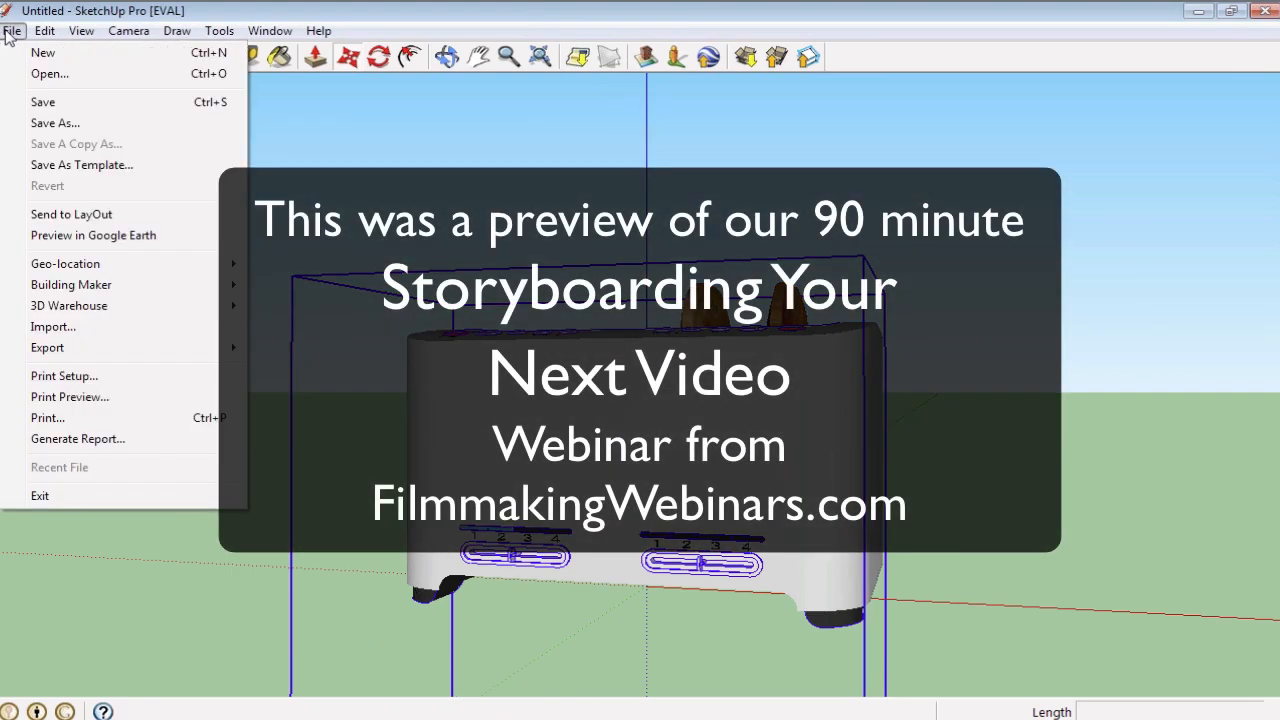